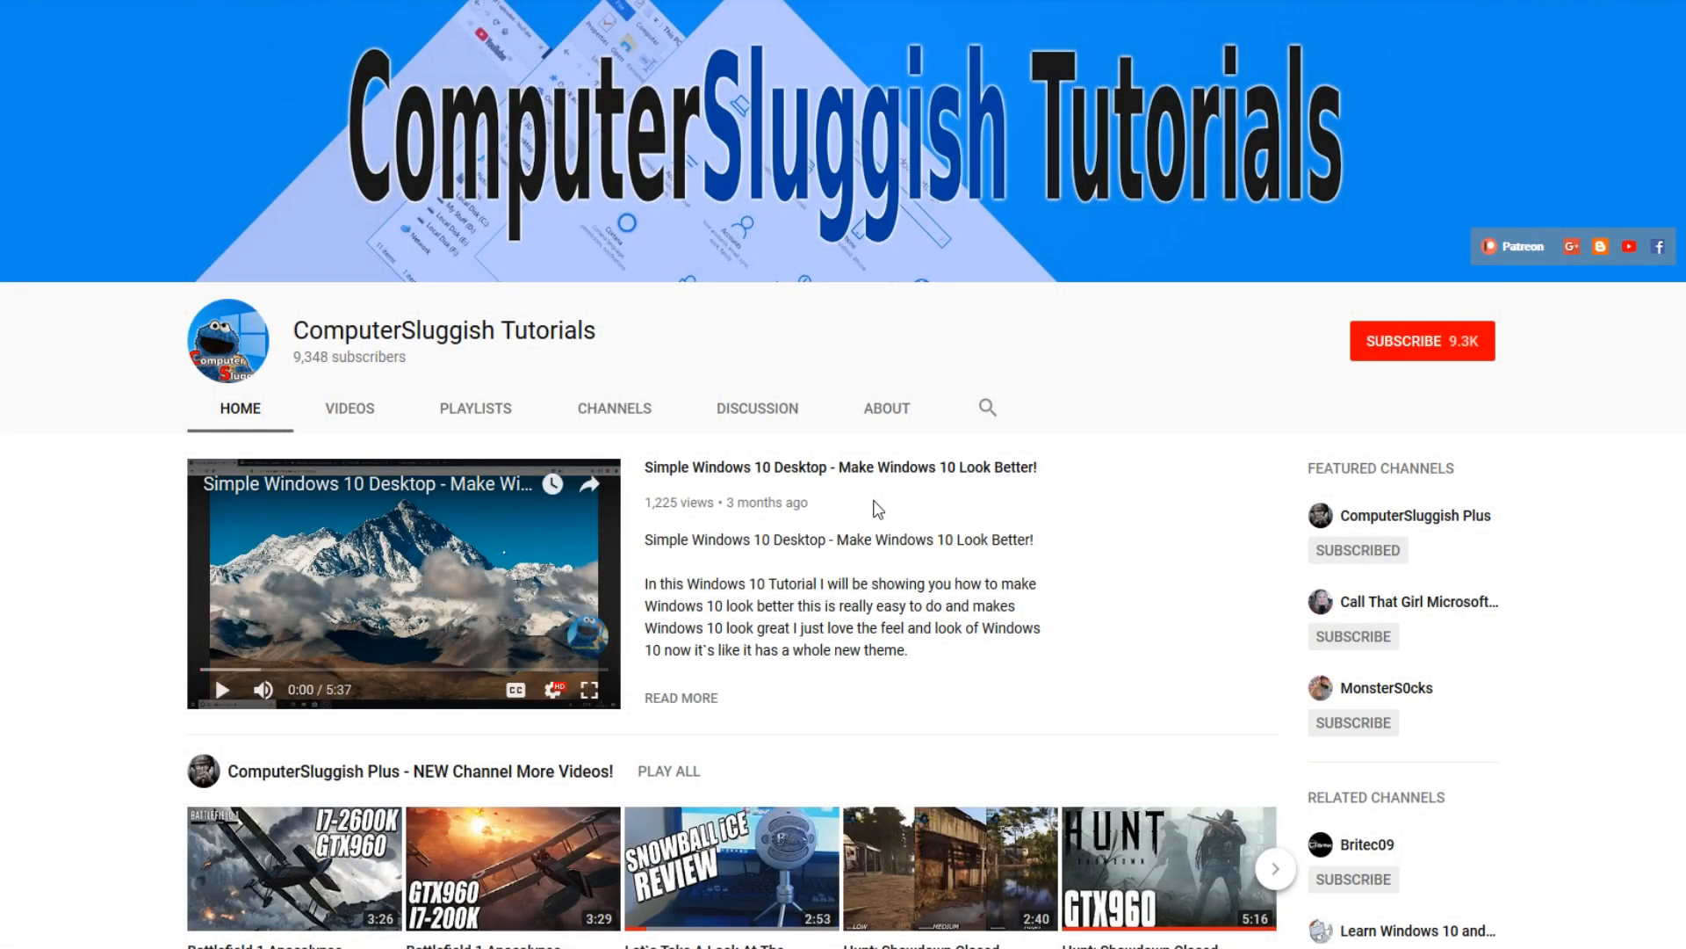
mouse_move(964, 516)
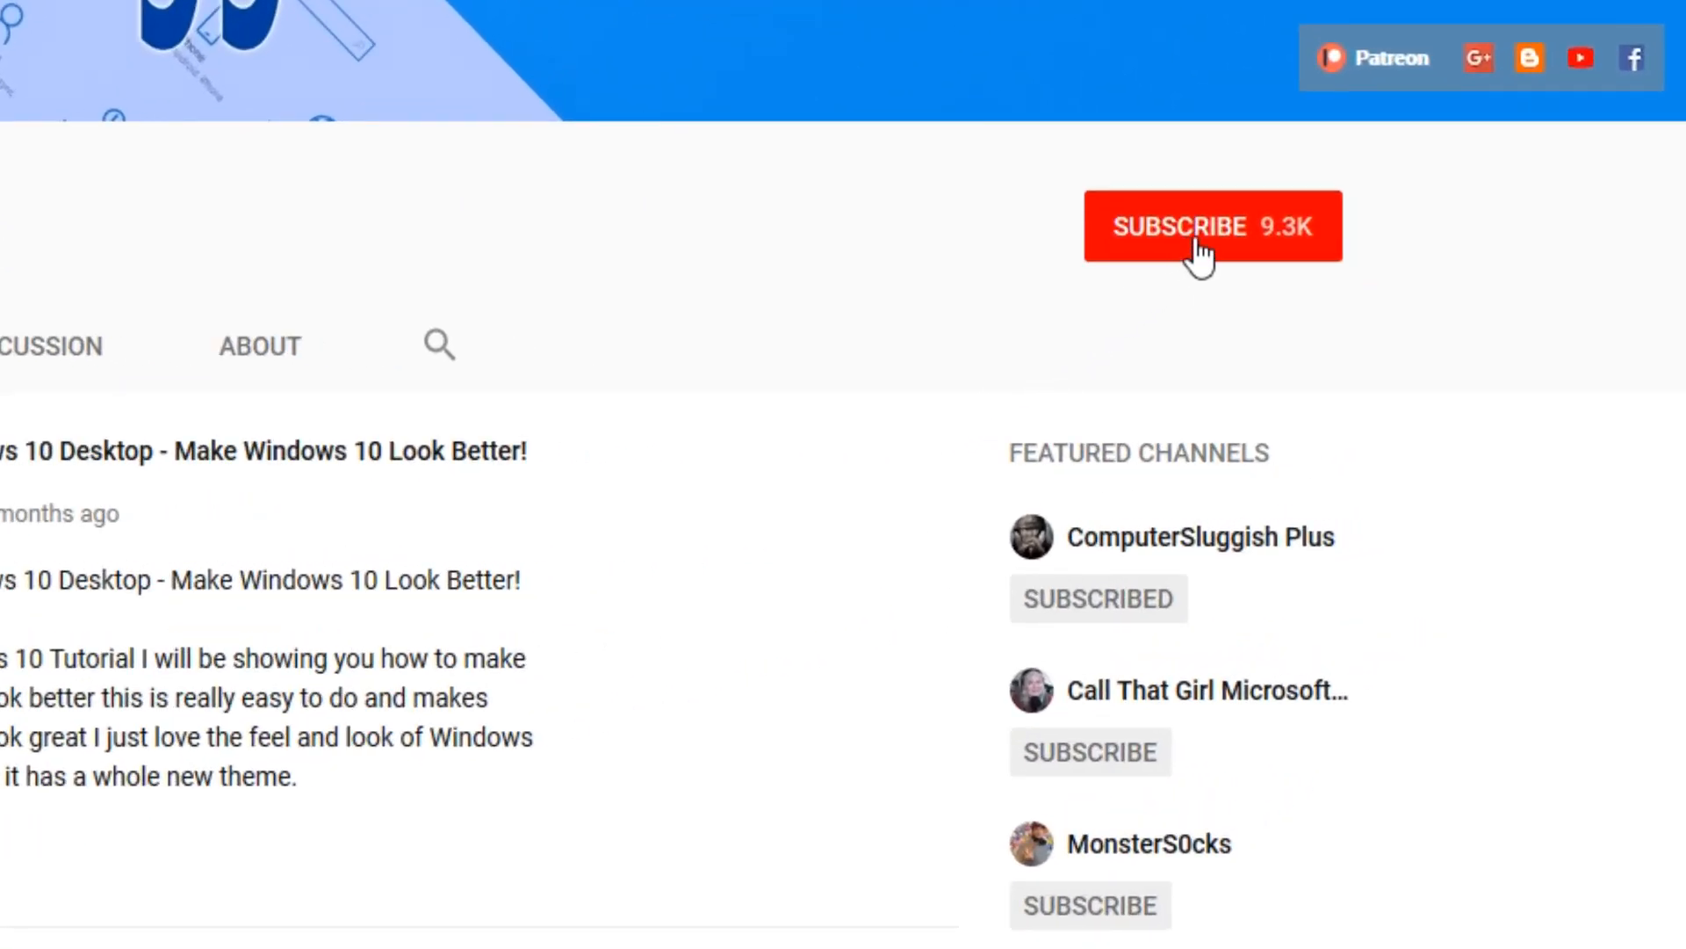
Step: Subscribe to the ComputerSluggish Tutorials YouTube channel
left_click(1212, 226)
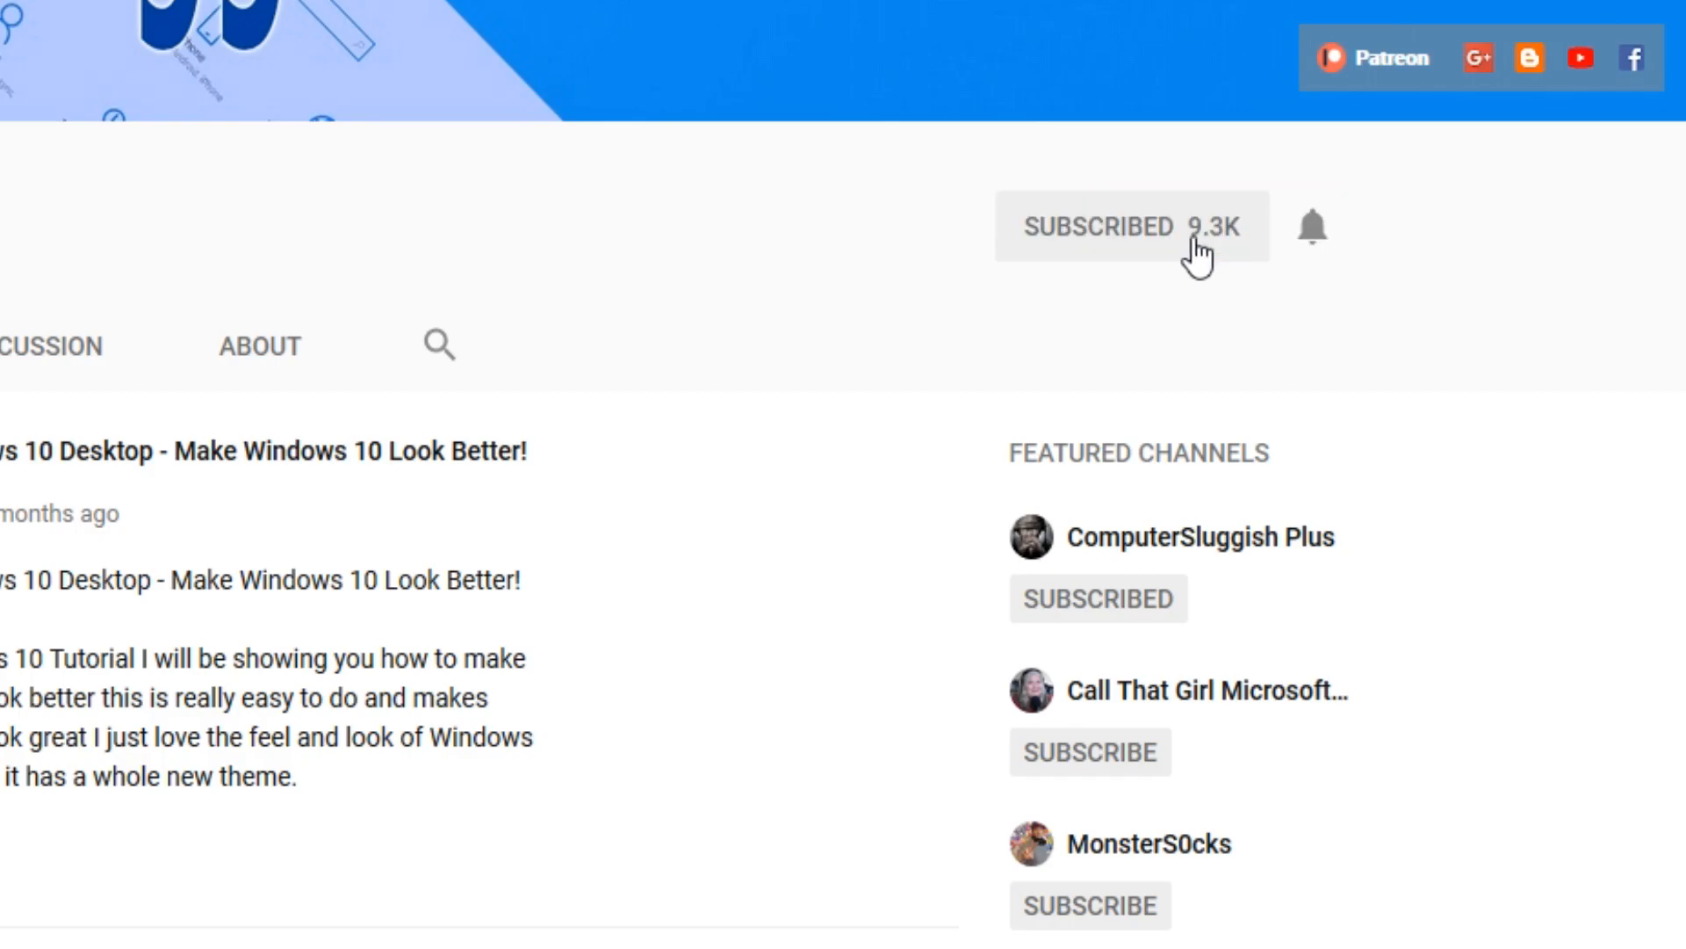
mouse_move(1328, 247)
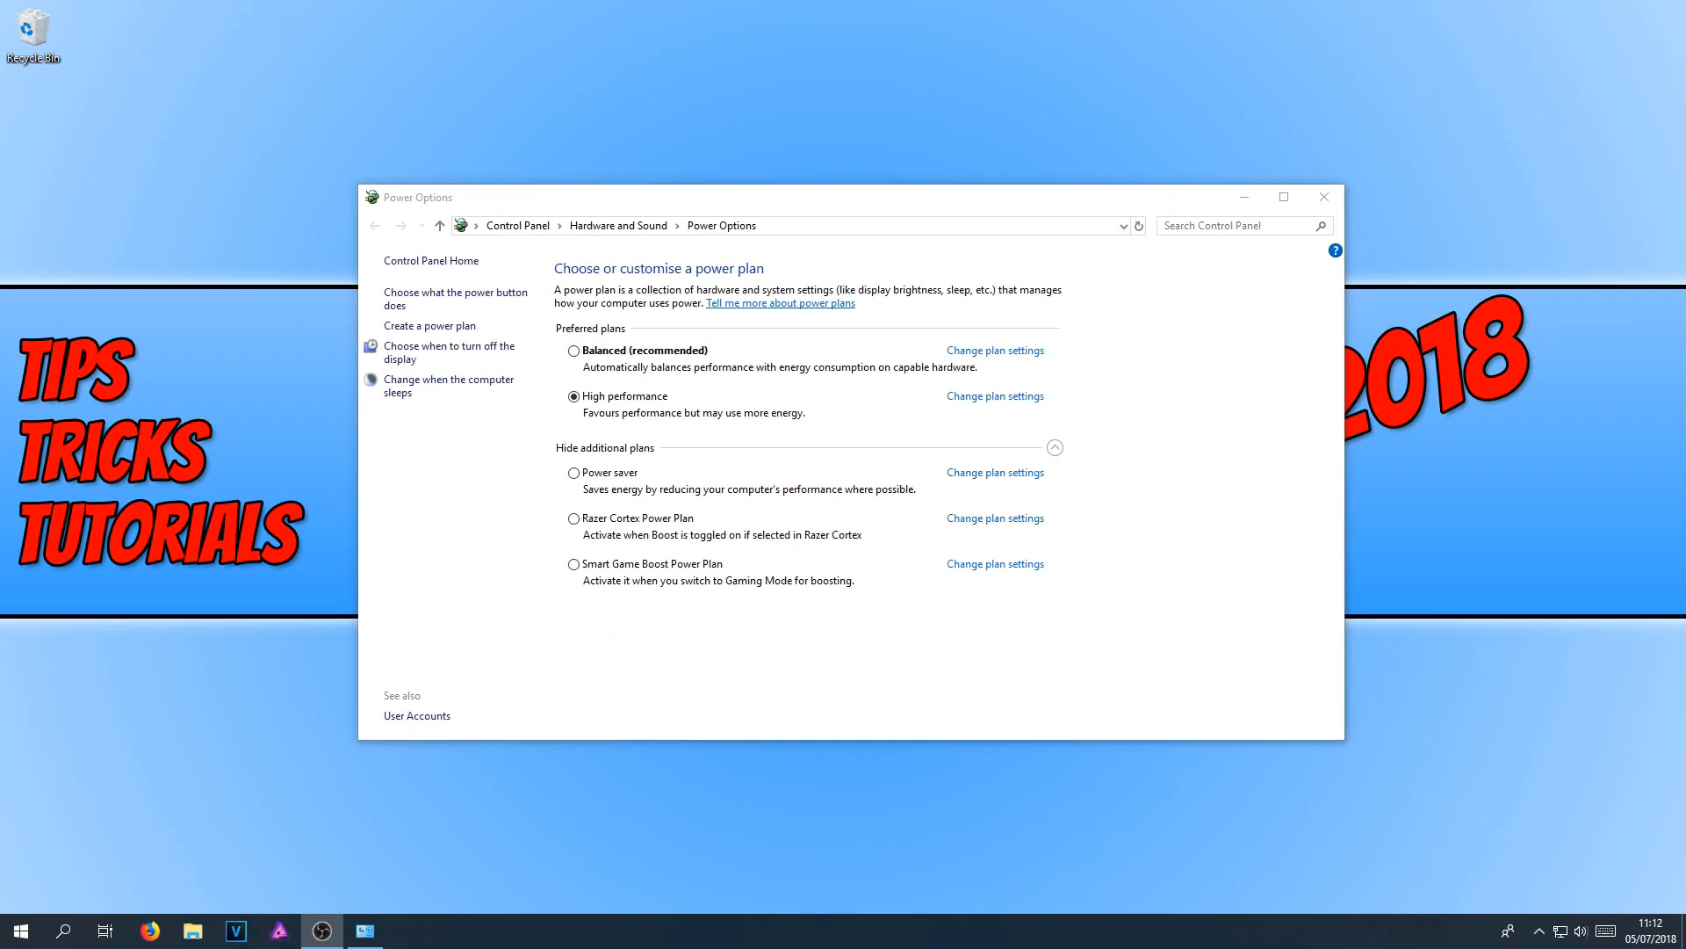
mouse_move(1511, 296)
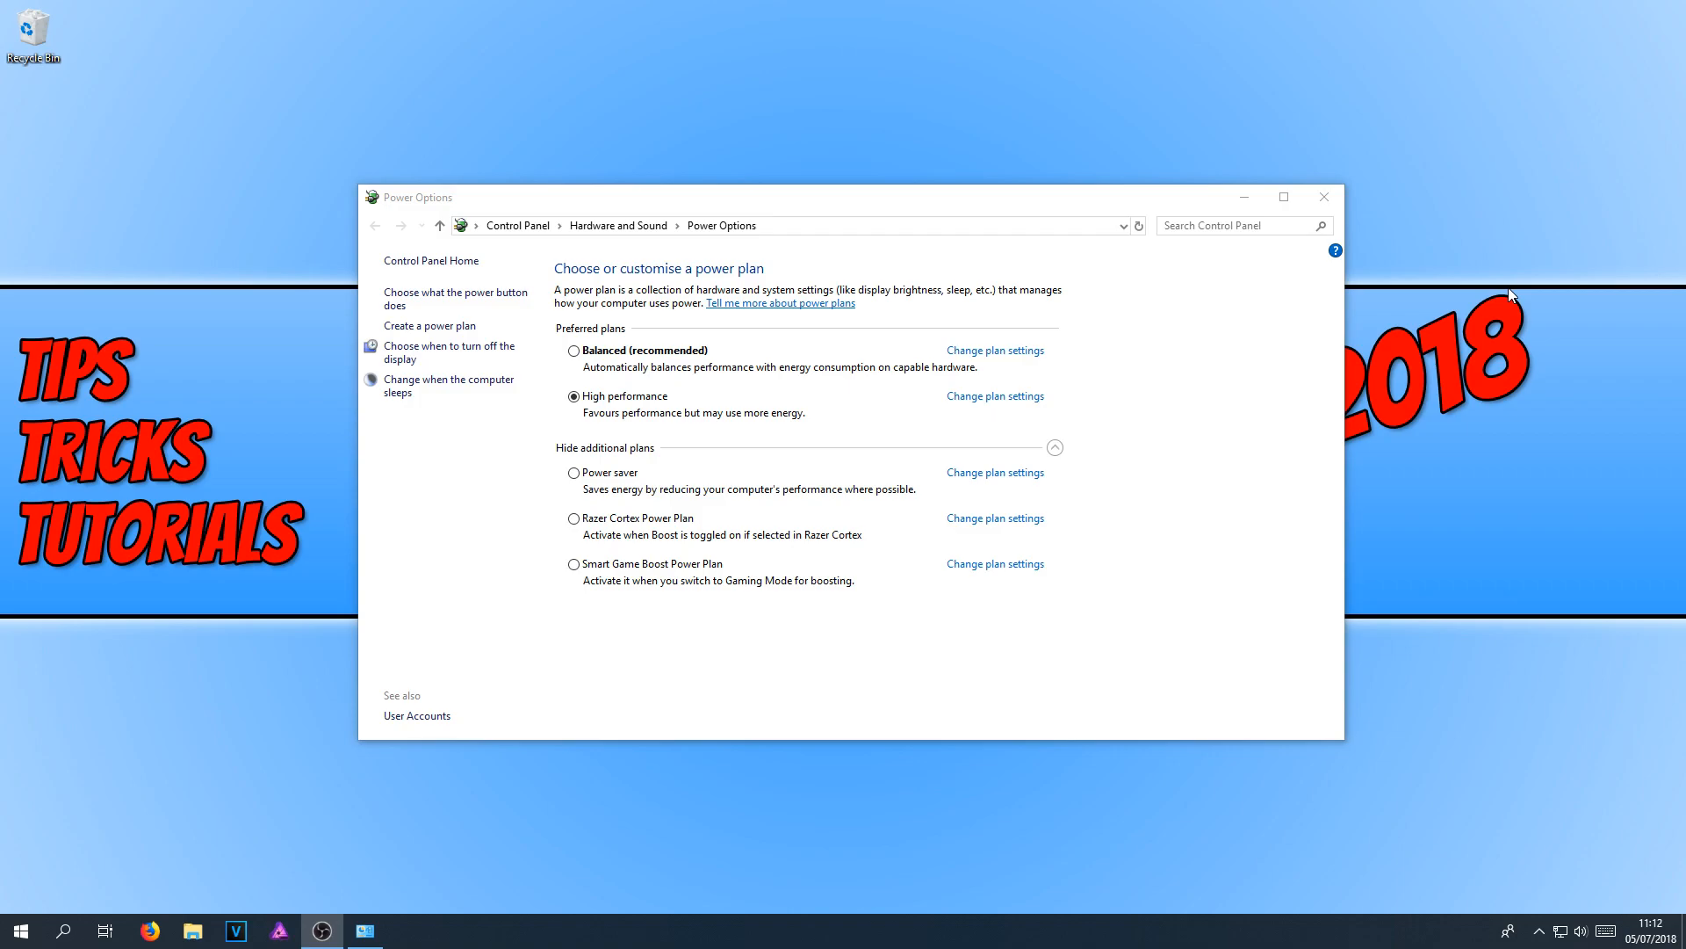
Step: Close the Power Options window showing High performance as the active plan
left_click(1322, 197)
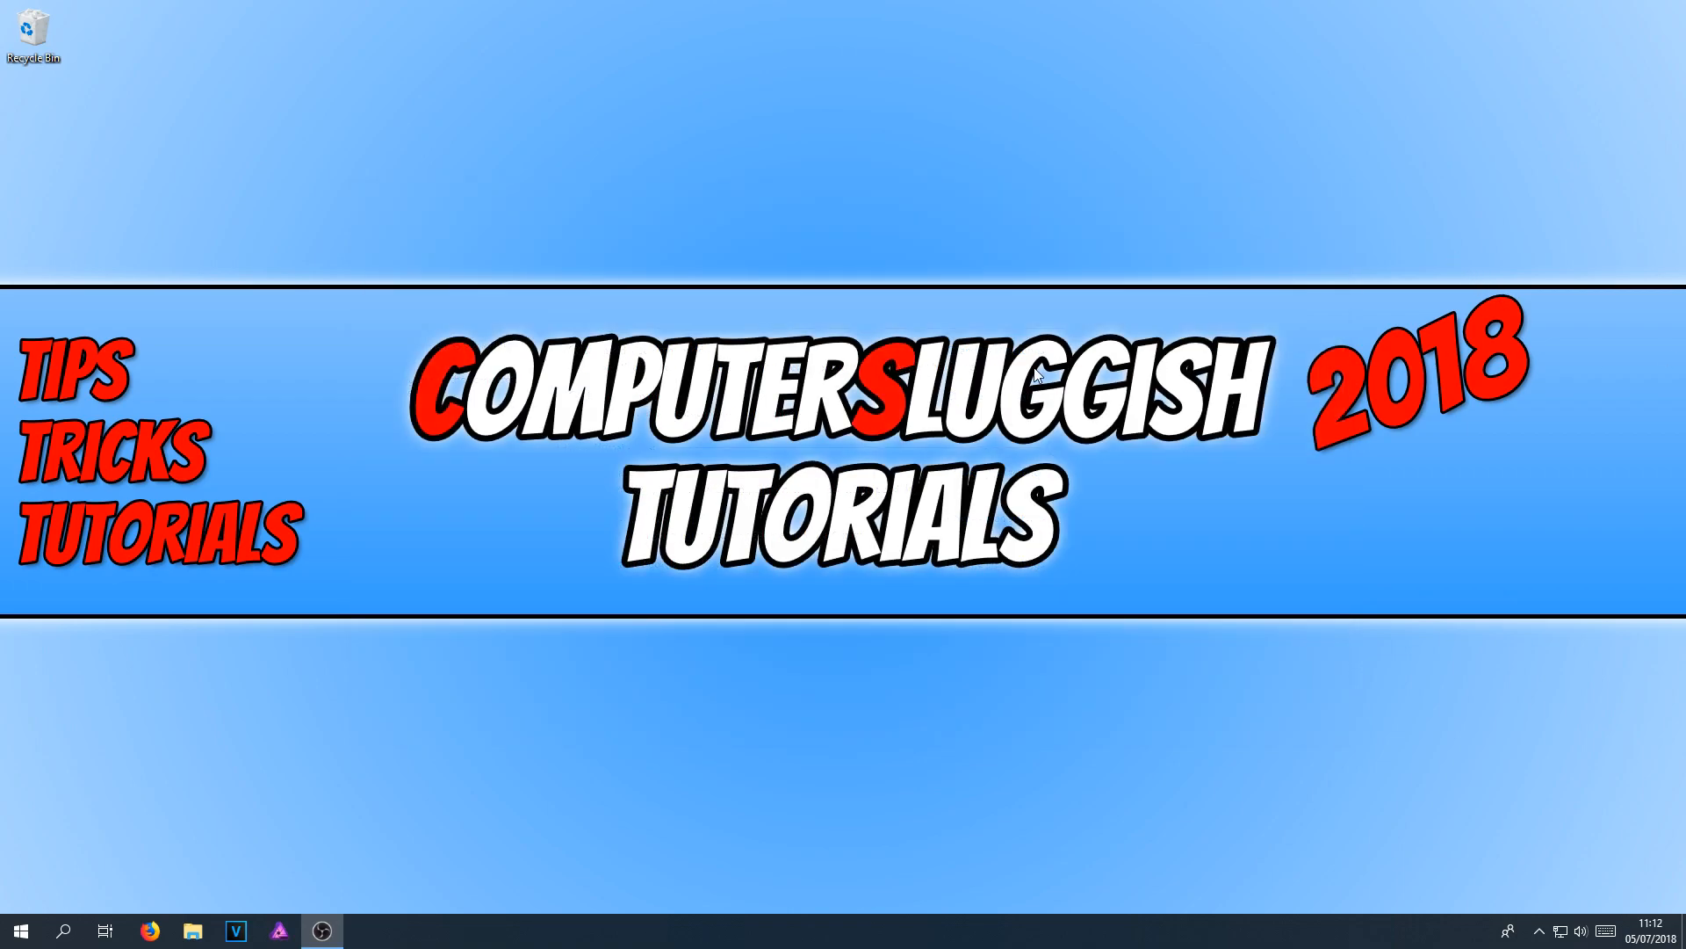
type("winver")
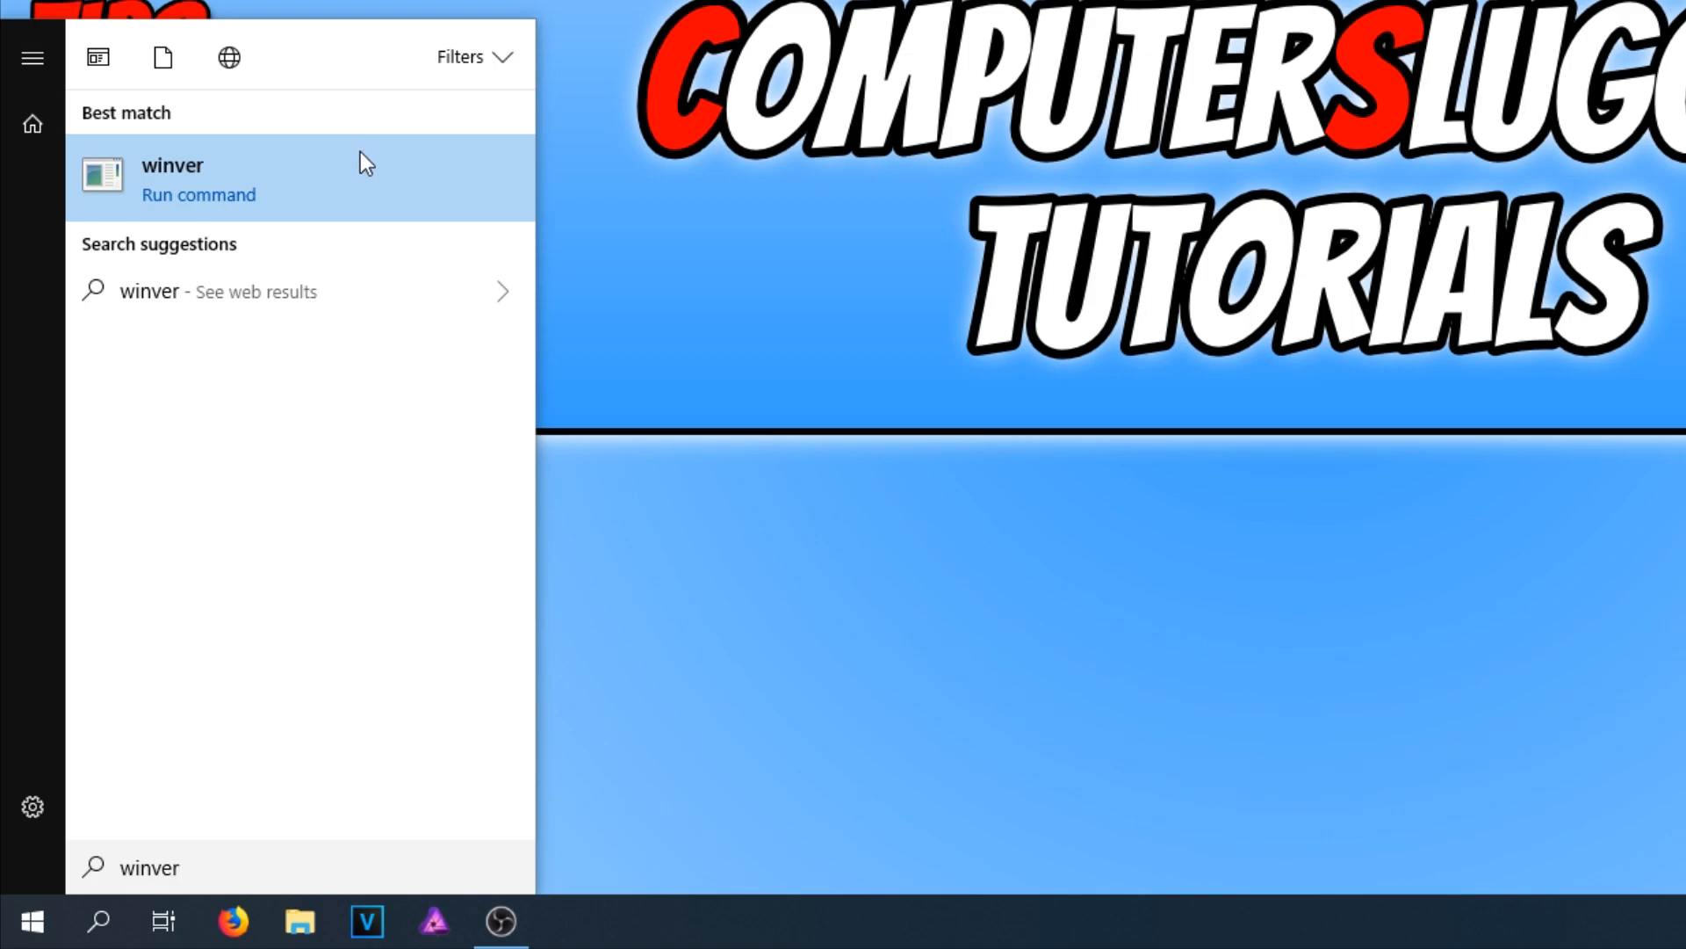
left_click(172, 178)
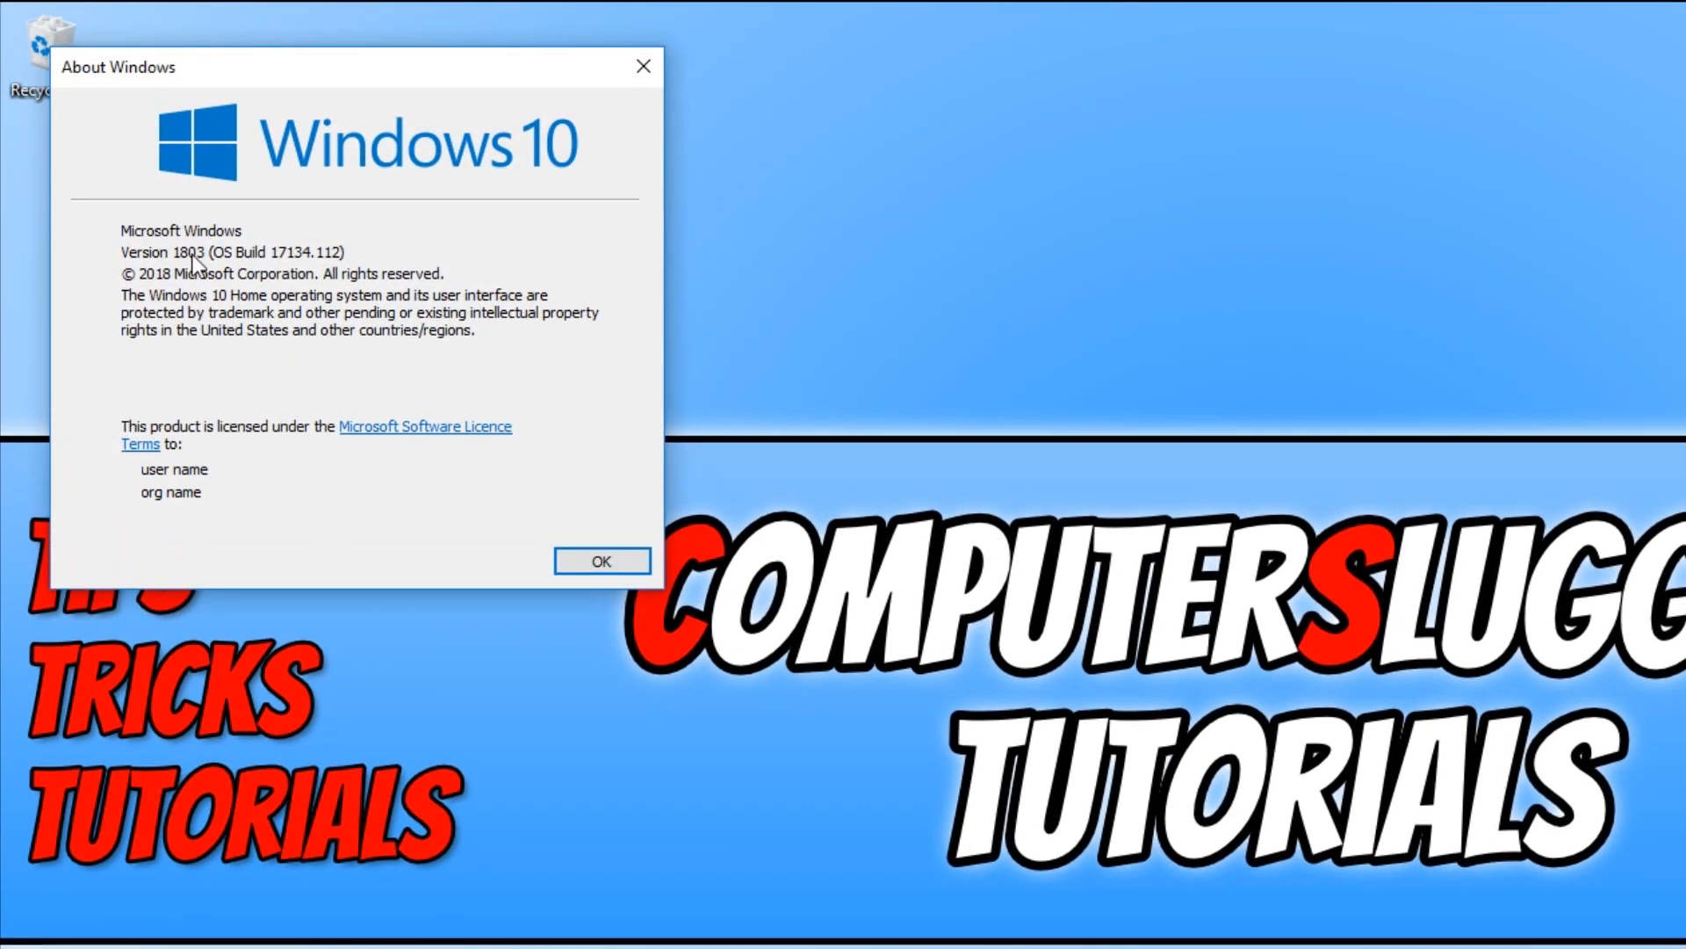
mouse_move(183, 267)
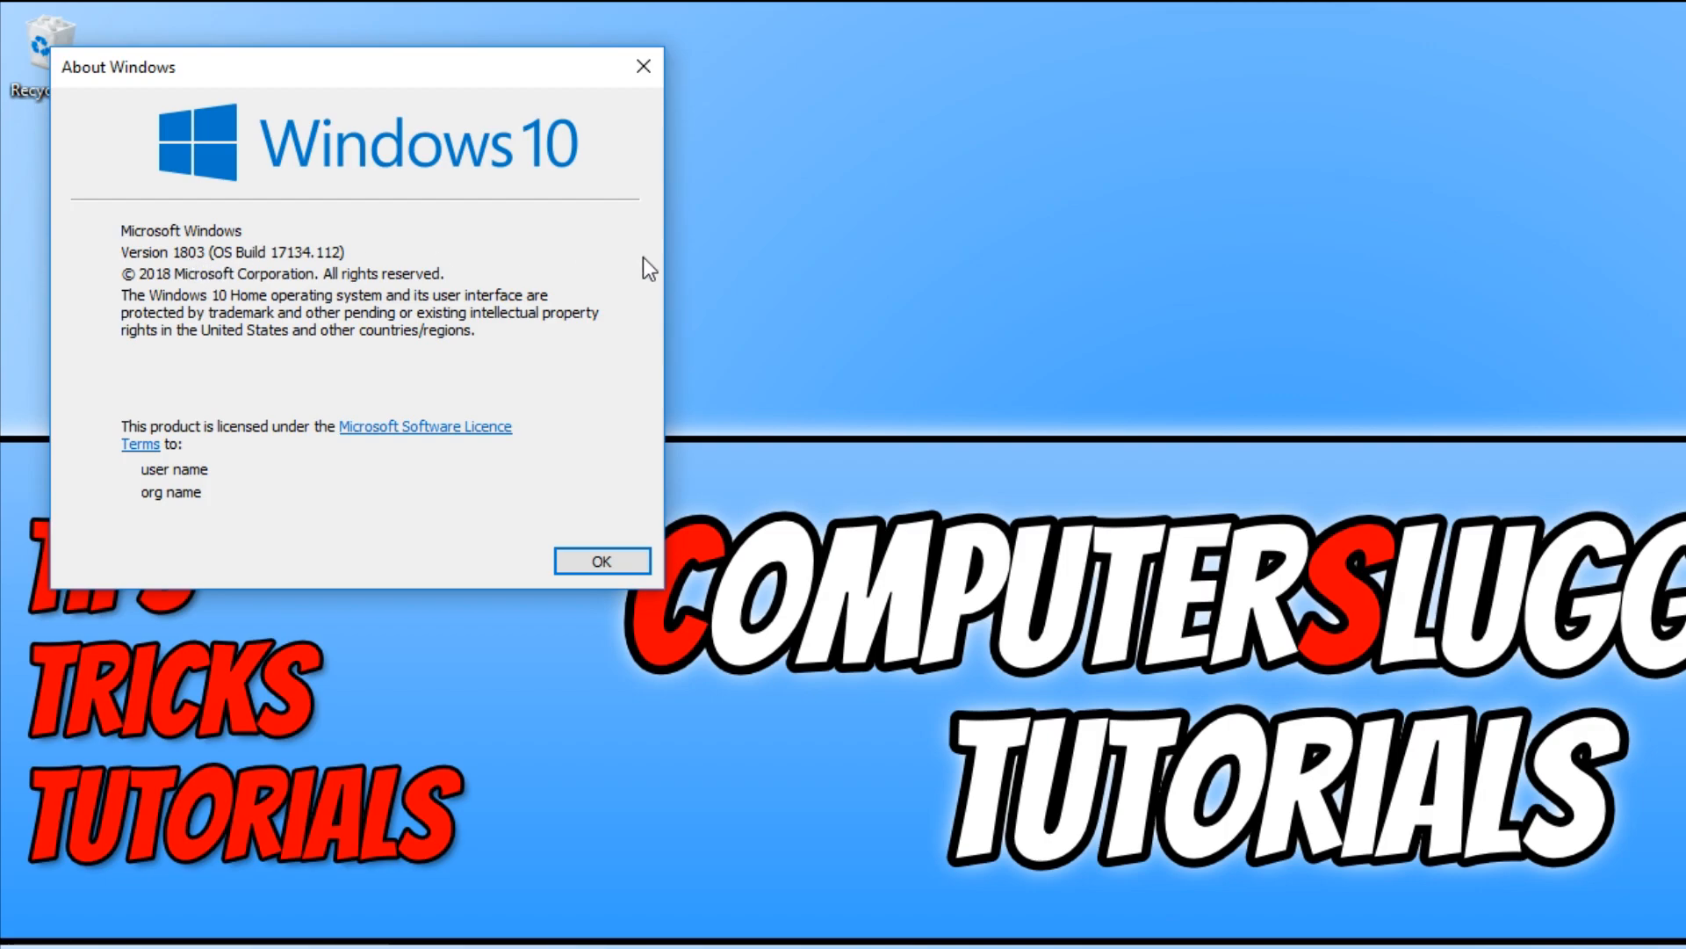
mouse_move(580, 348)
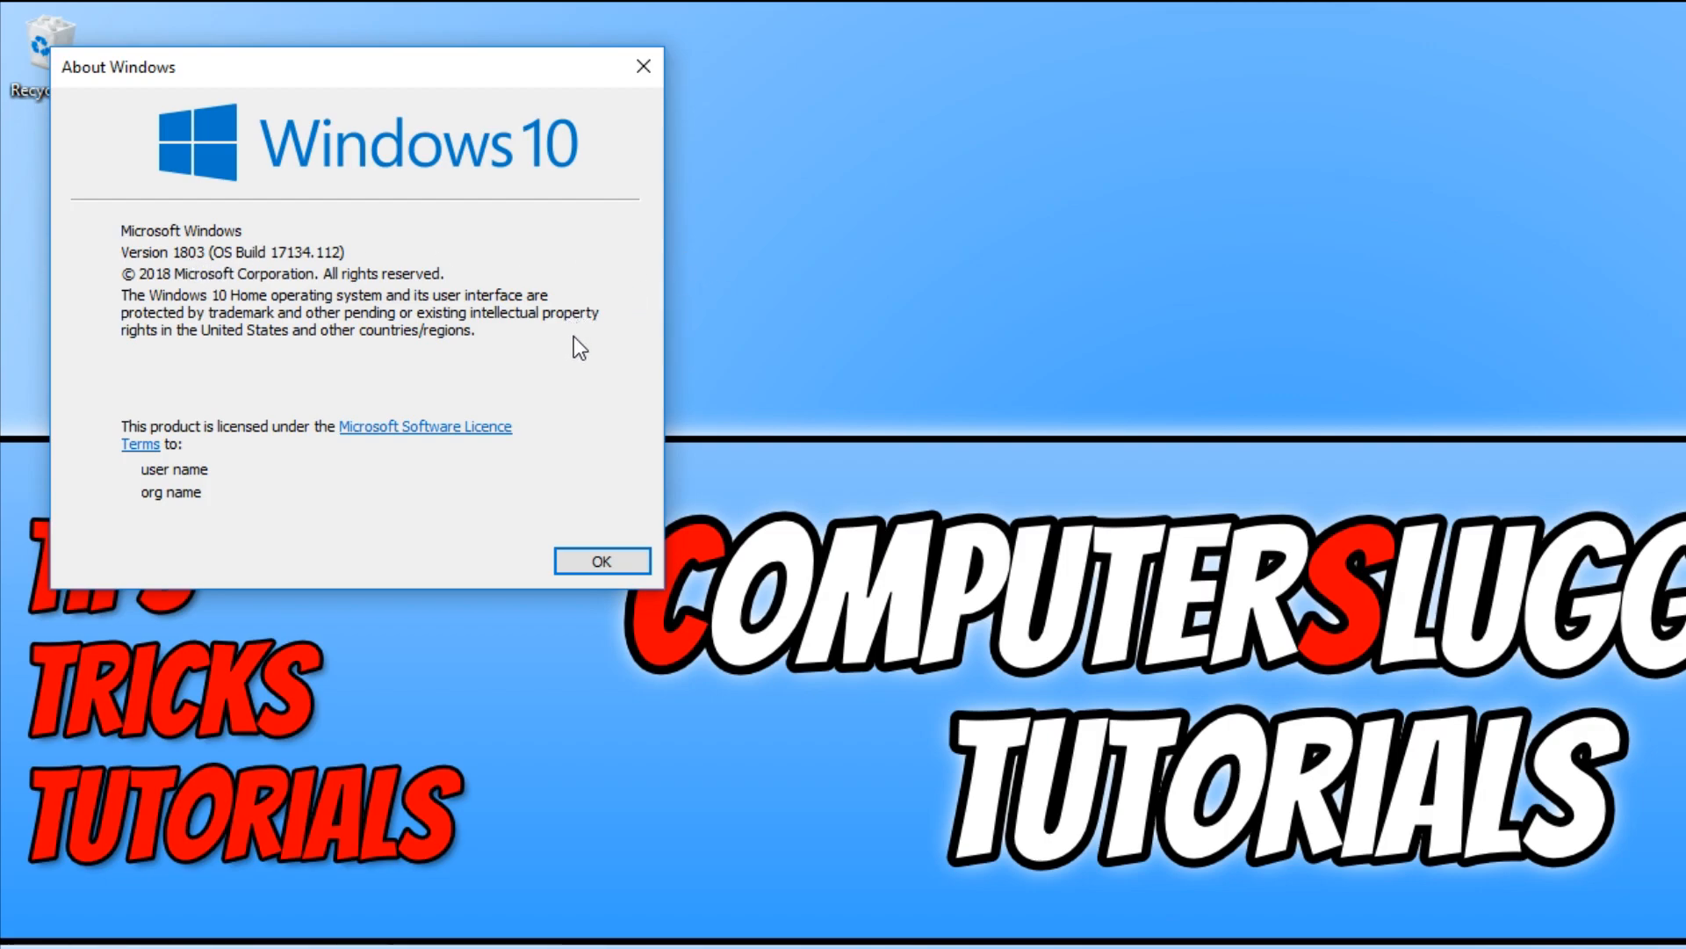
mouse_move(537, 332)
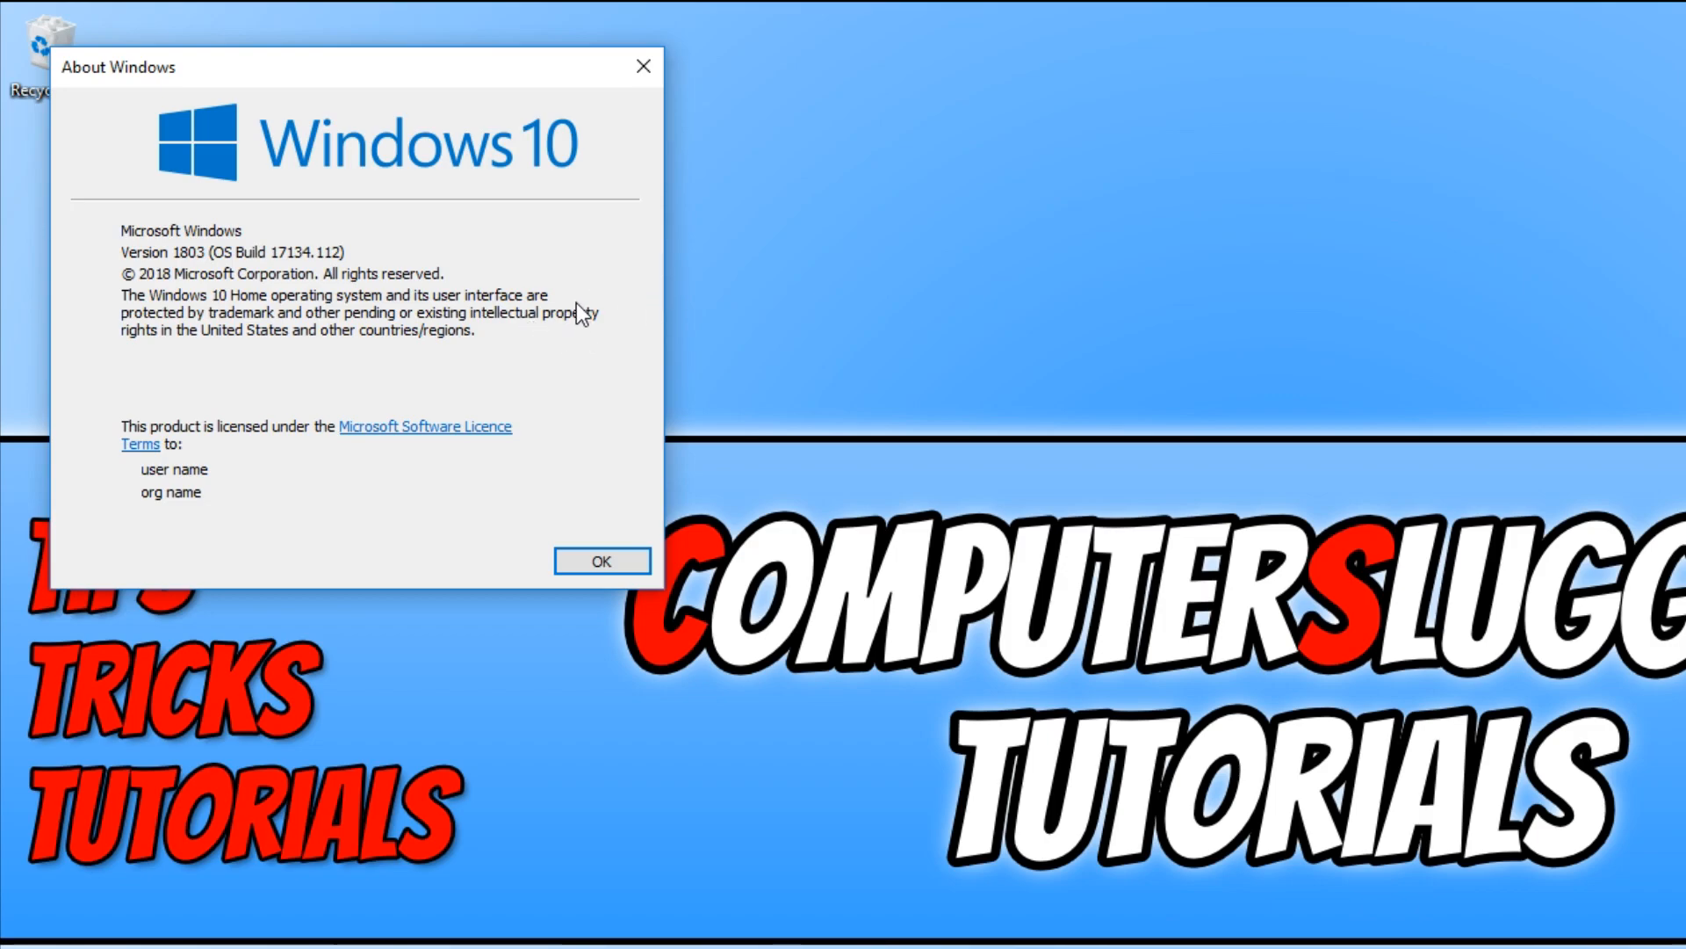
mouse_move(601, 562)
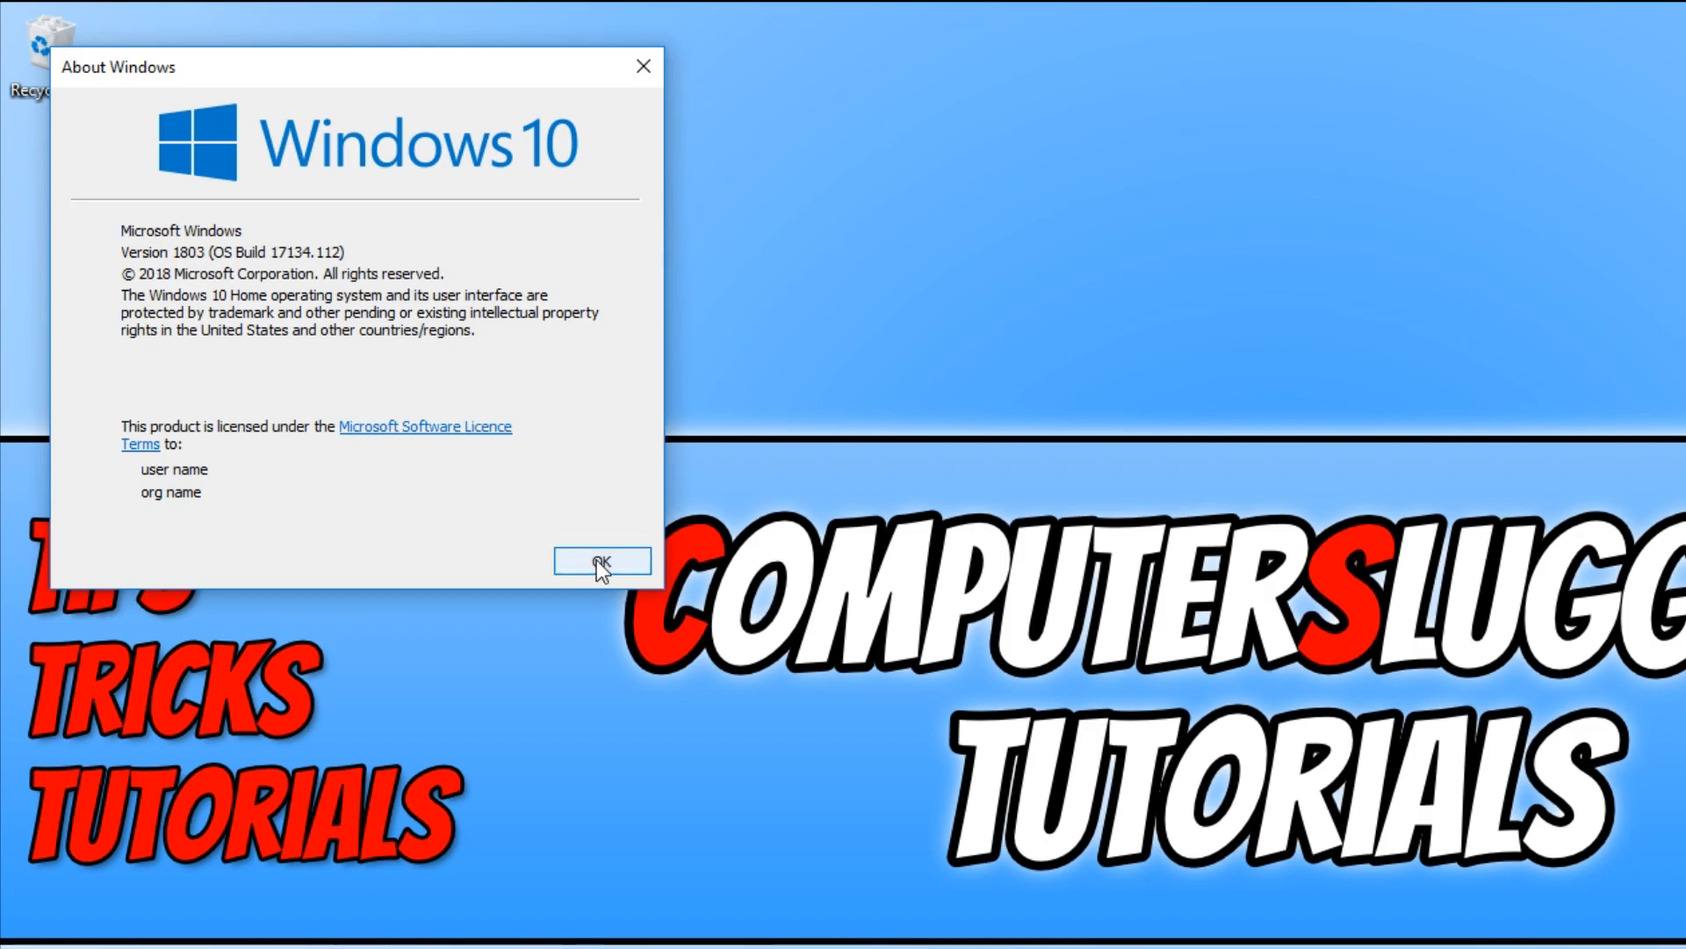
left_click(601, 563)
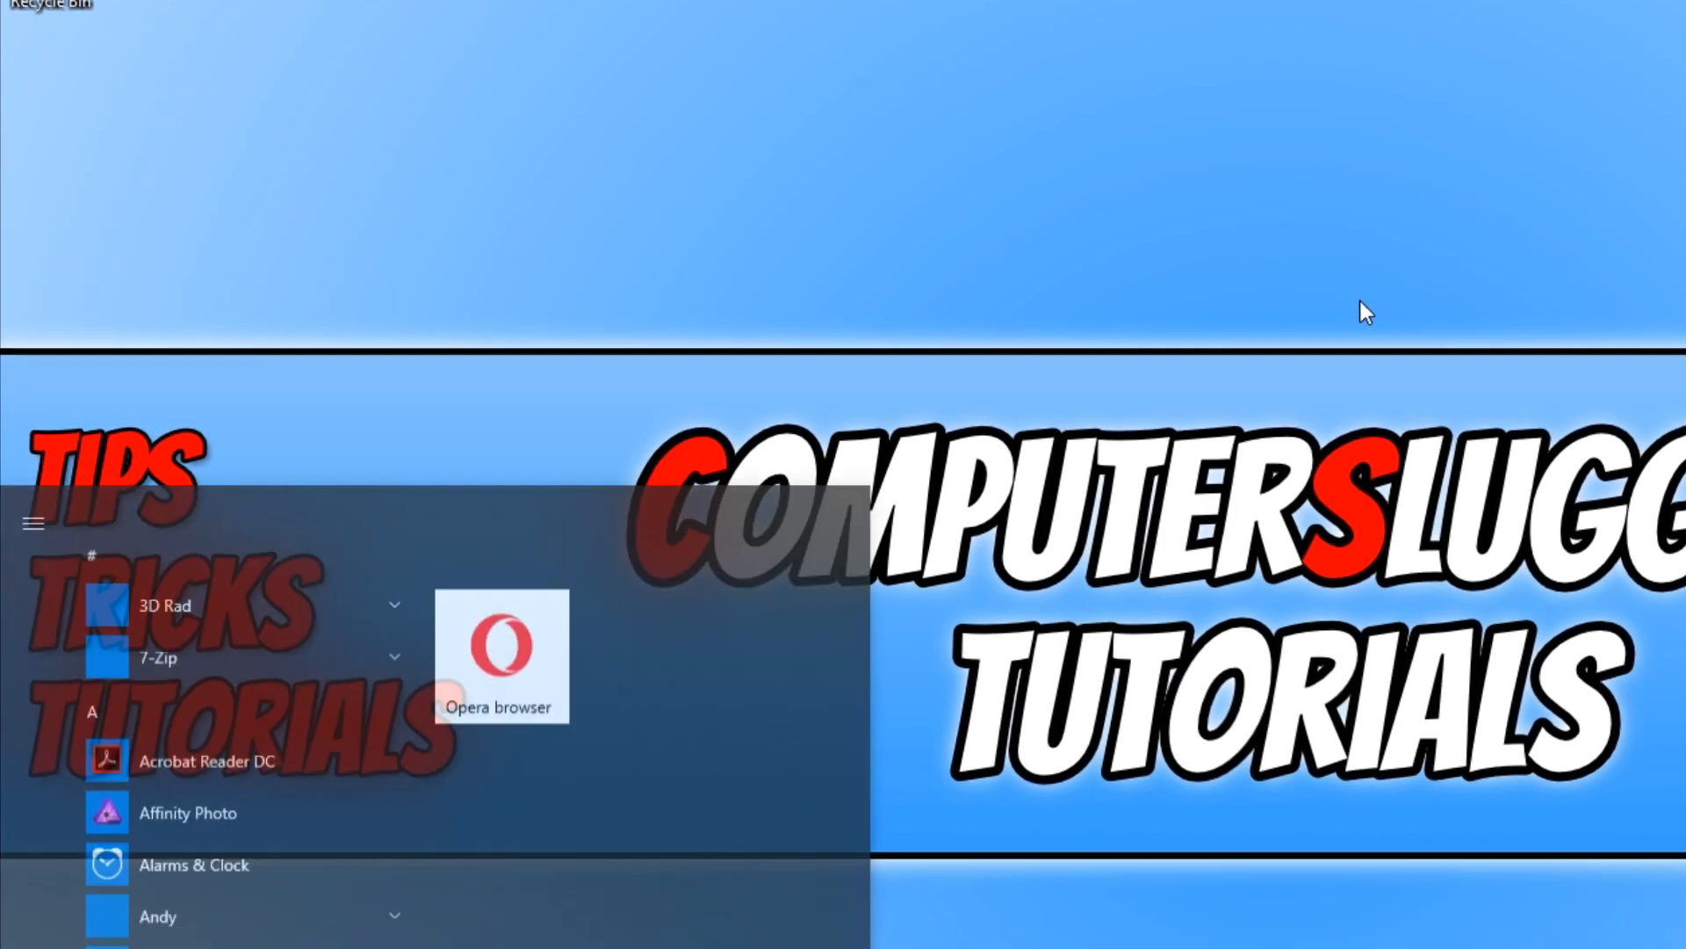
Step: From an admin Command Prompt, run powercfg -duplicatescheme e9a42b02-d5df-448d-aa00-03f14749eb61 to add Ultimate Performance
type("cmd")
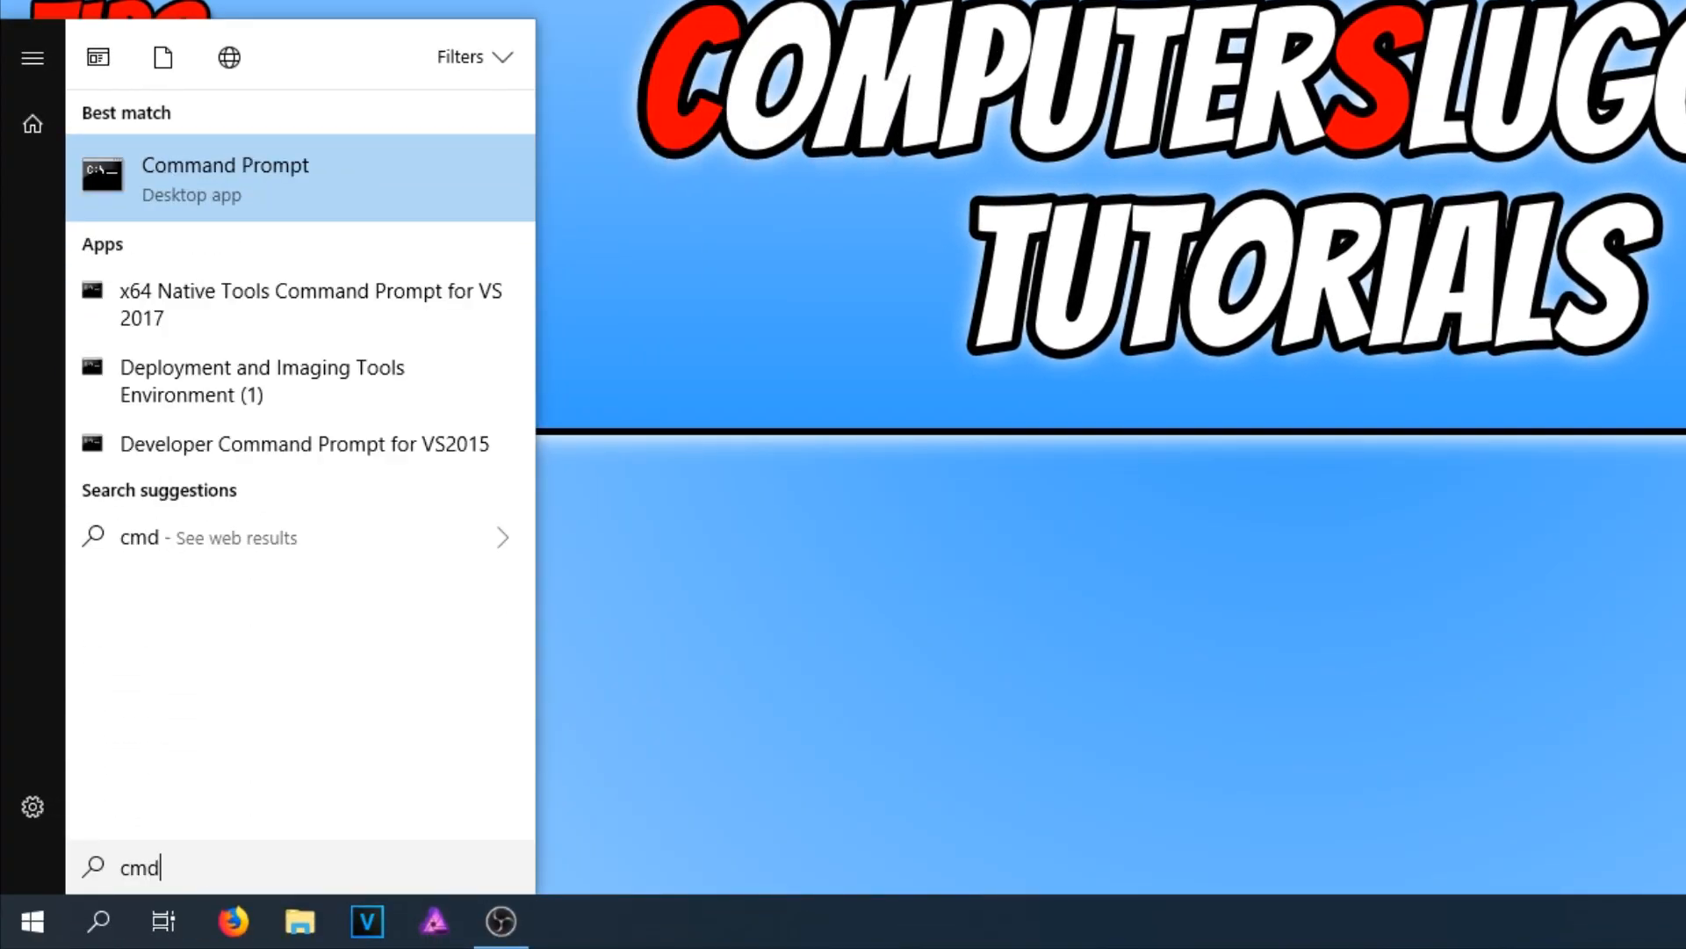
mouse_move(441, 175)
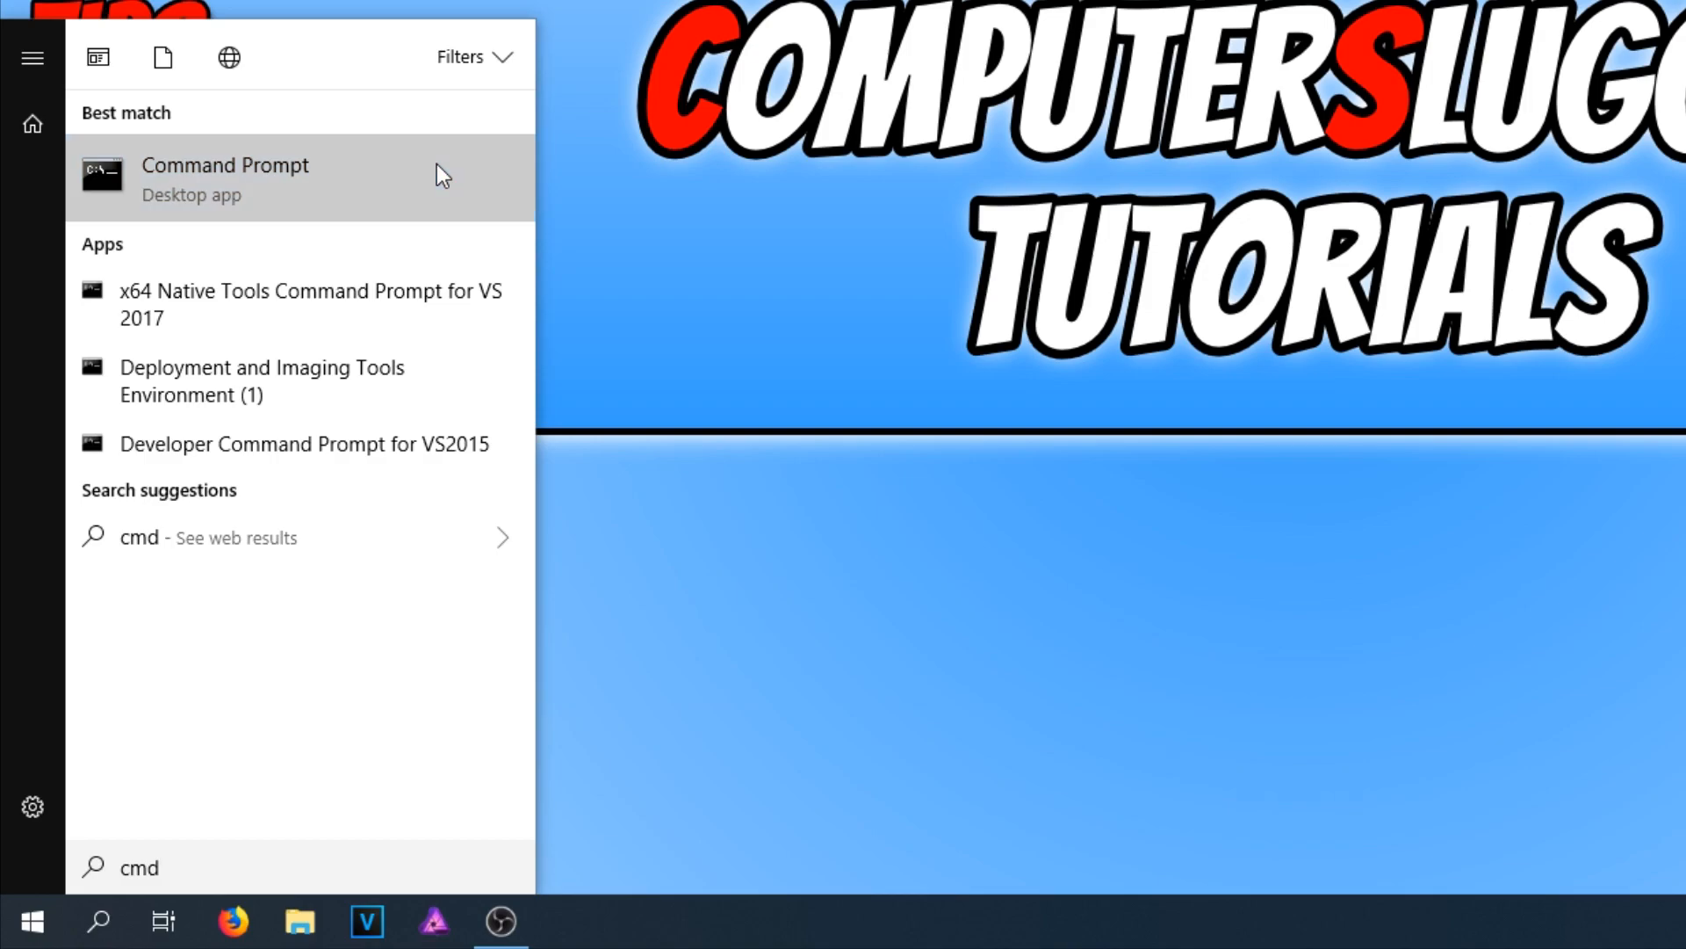
right_click(226, 177)
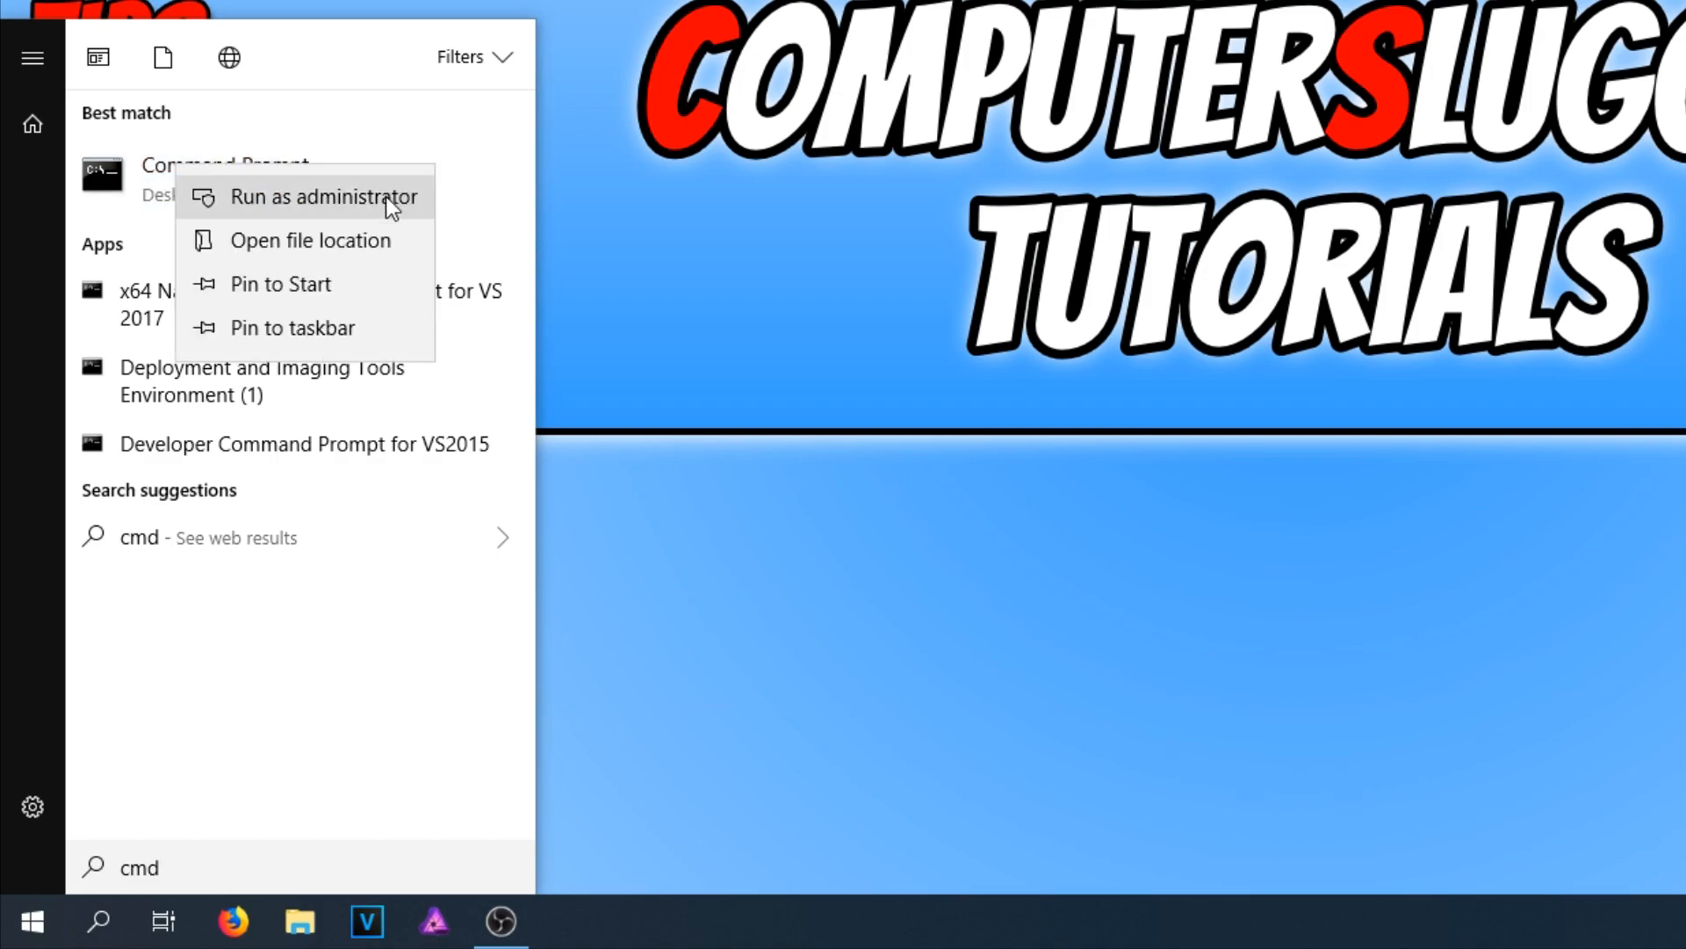
left_click(325, 197)
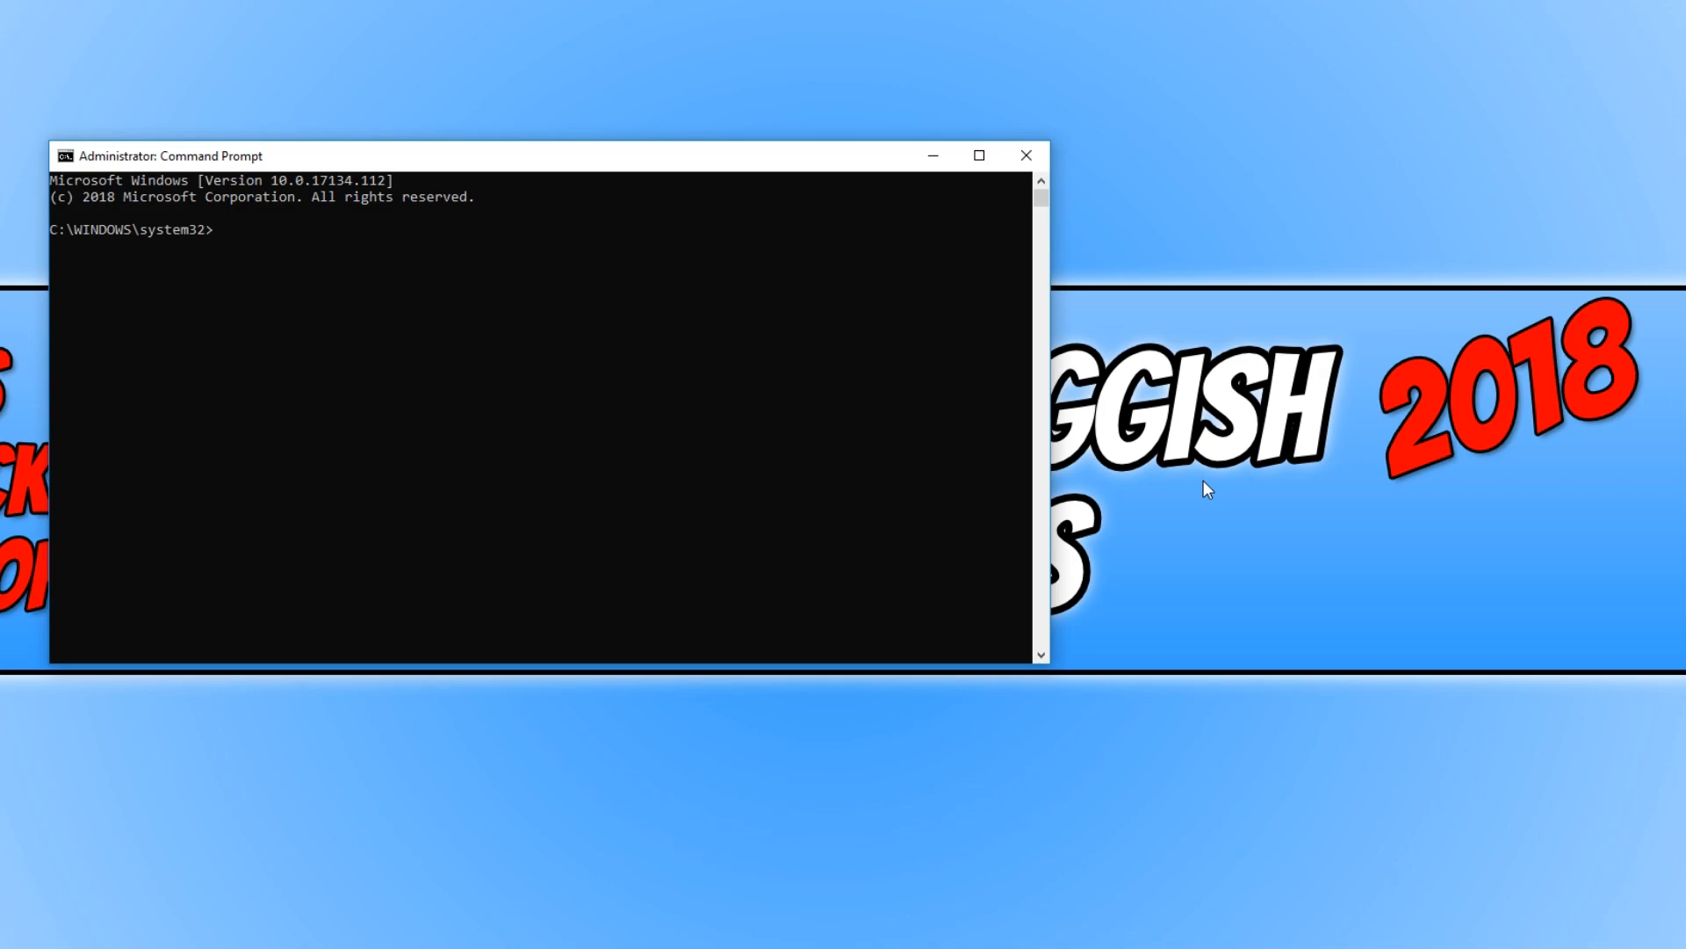
type("powercfg -duplicatescheme e9a42b02-d5df-448d-aa00-03f14749eb61")
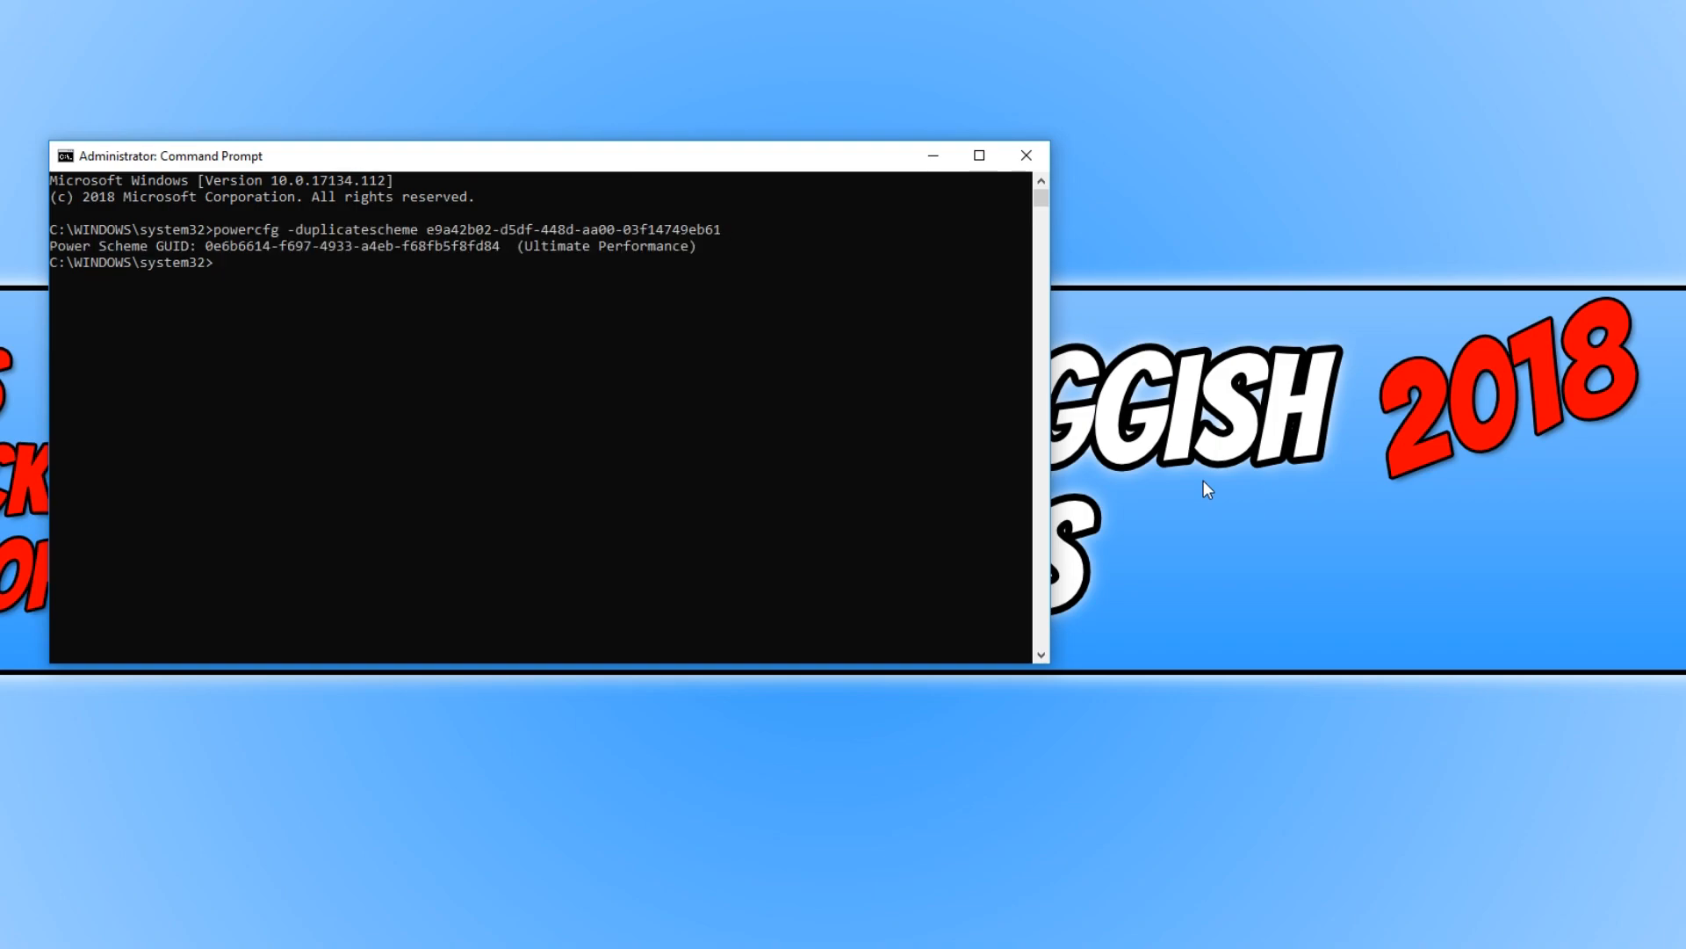
mouse_move(859, 284)
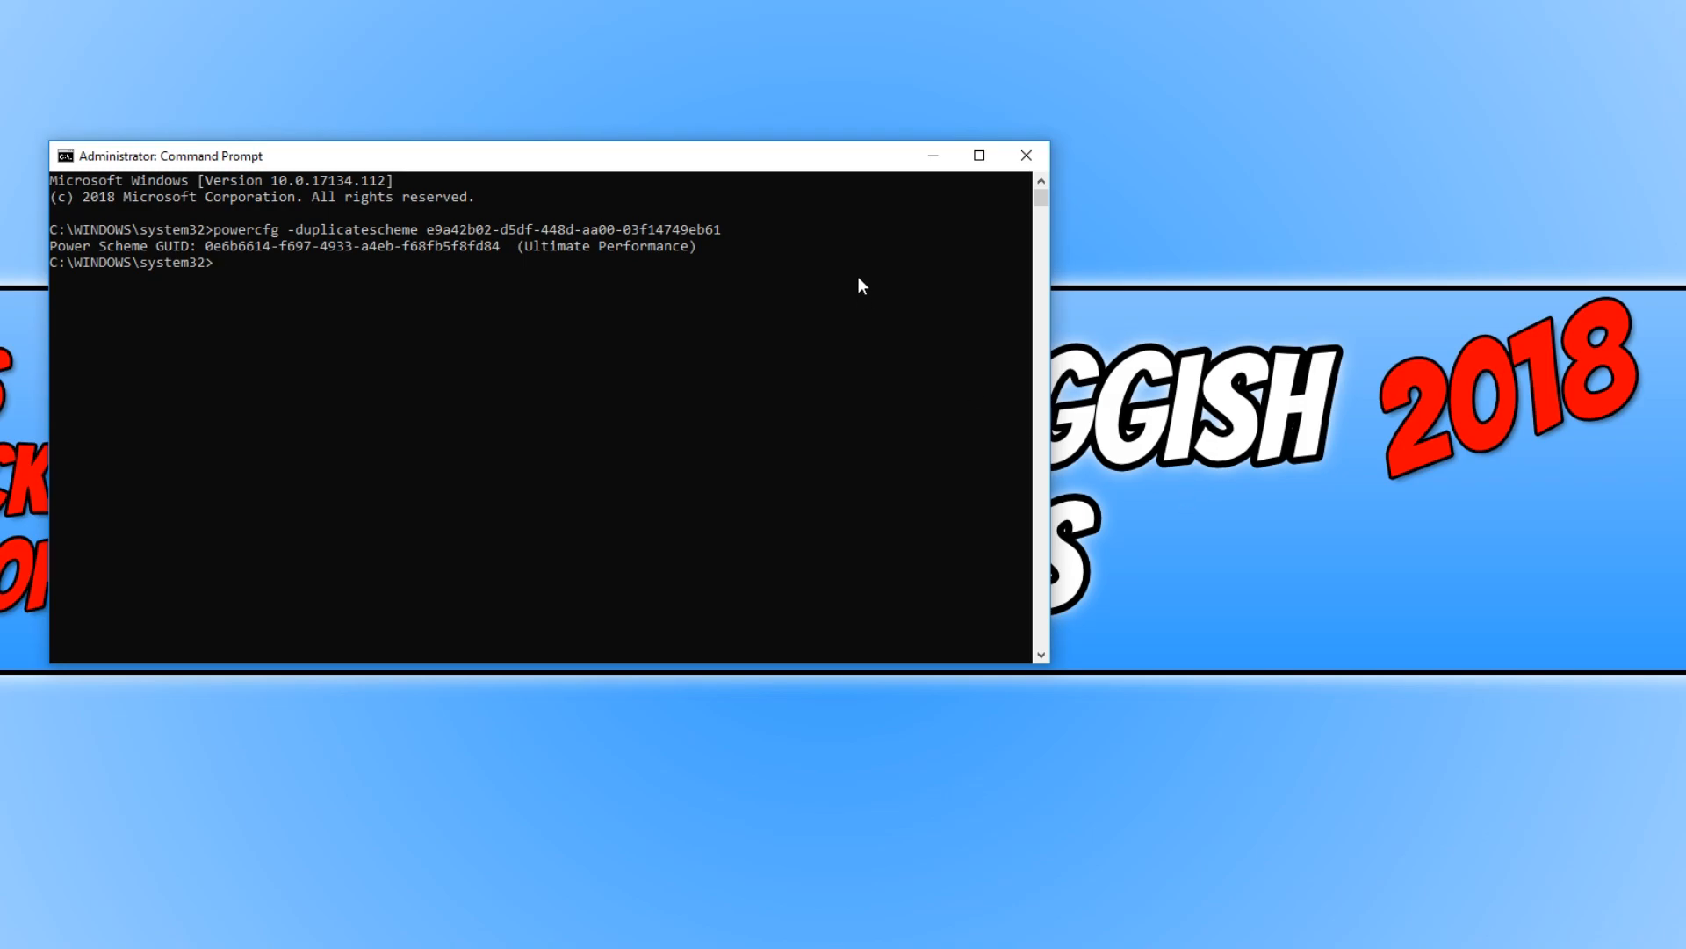
Step: Reach Control Panel's Power Options via Start's Power Options and Additional power settings
right_click(21, 925)
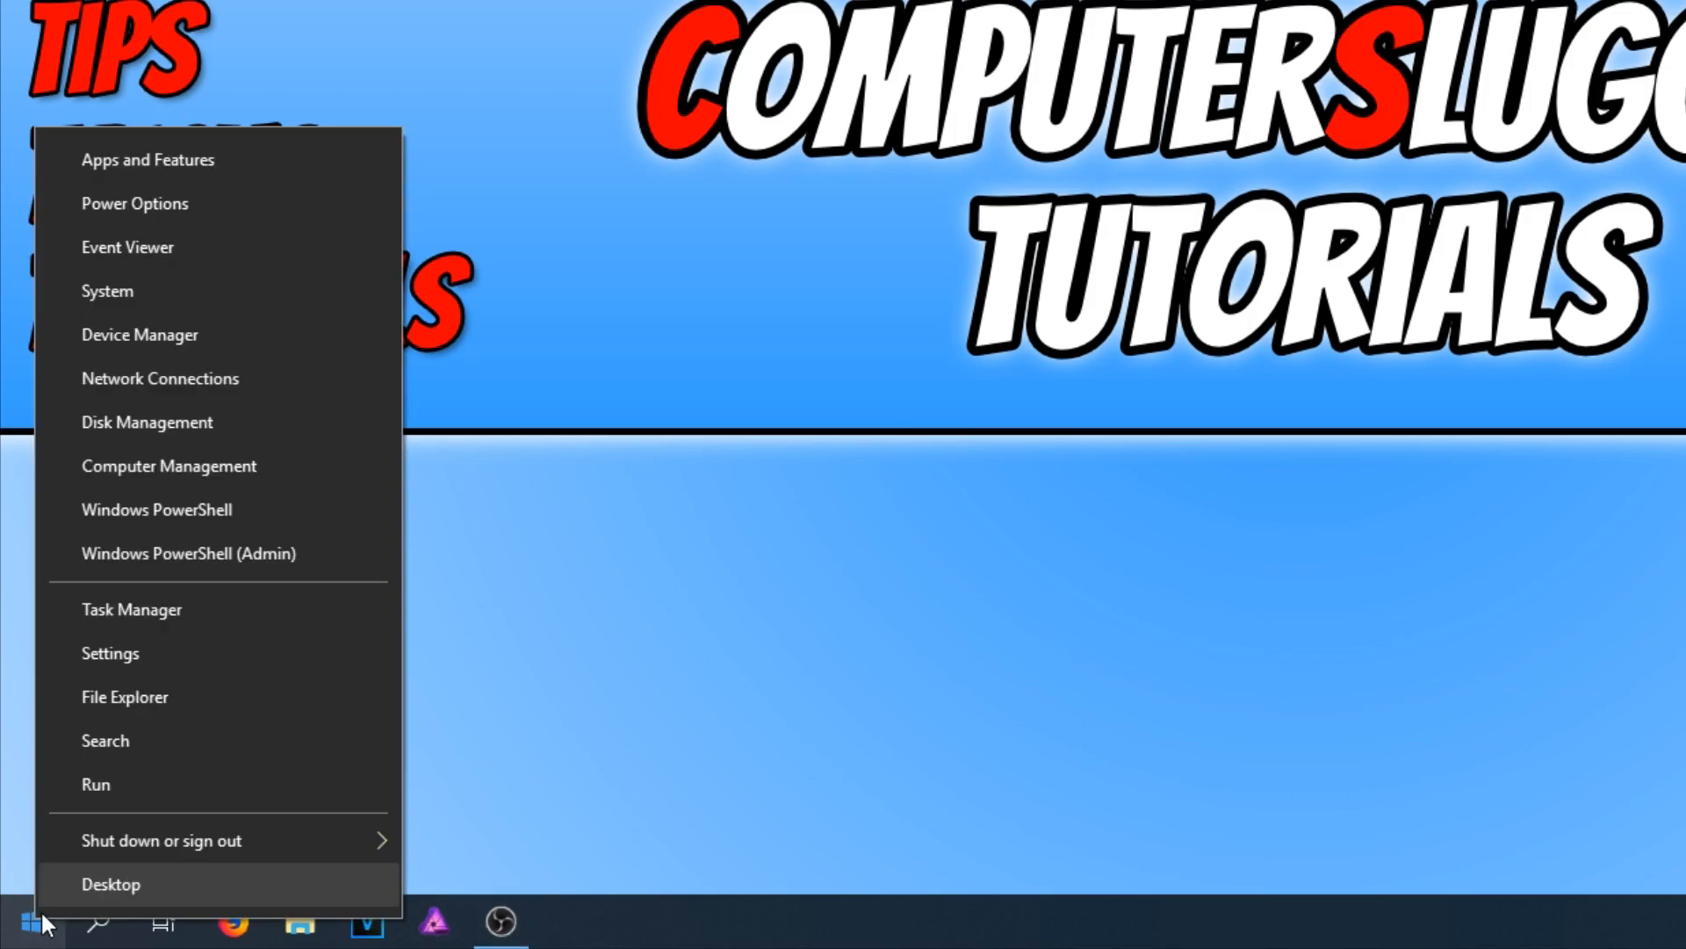
mouse_move(194, 204)
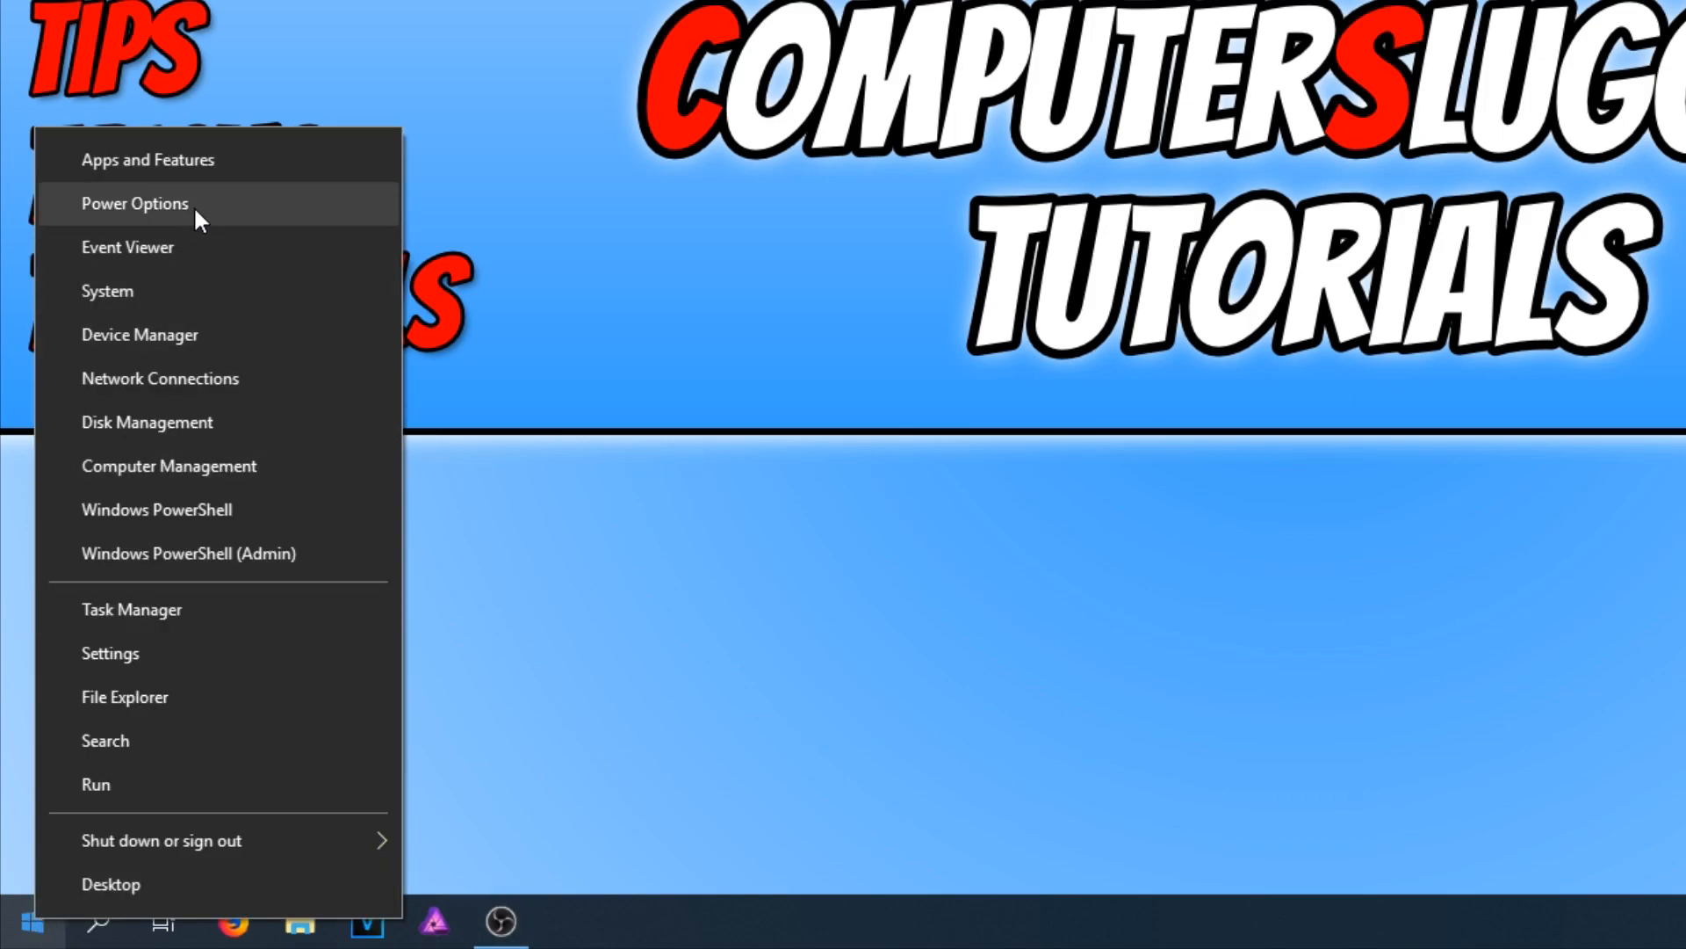
left_click(135, 203)
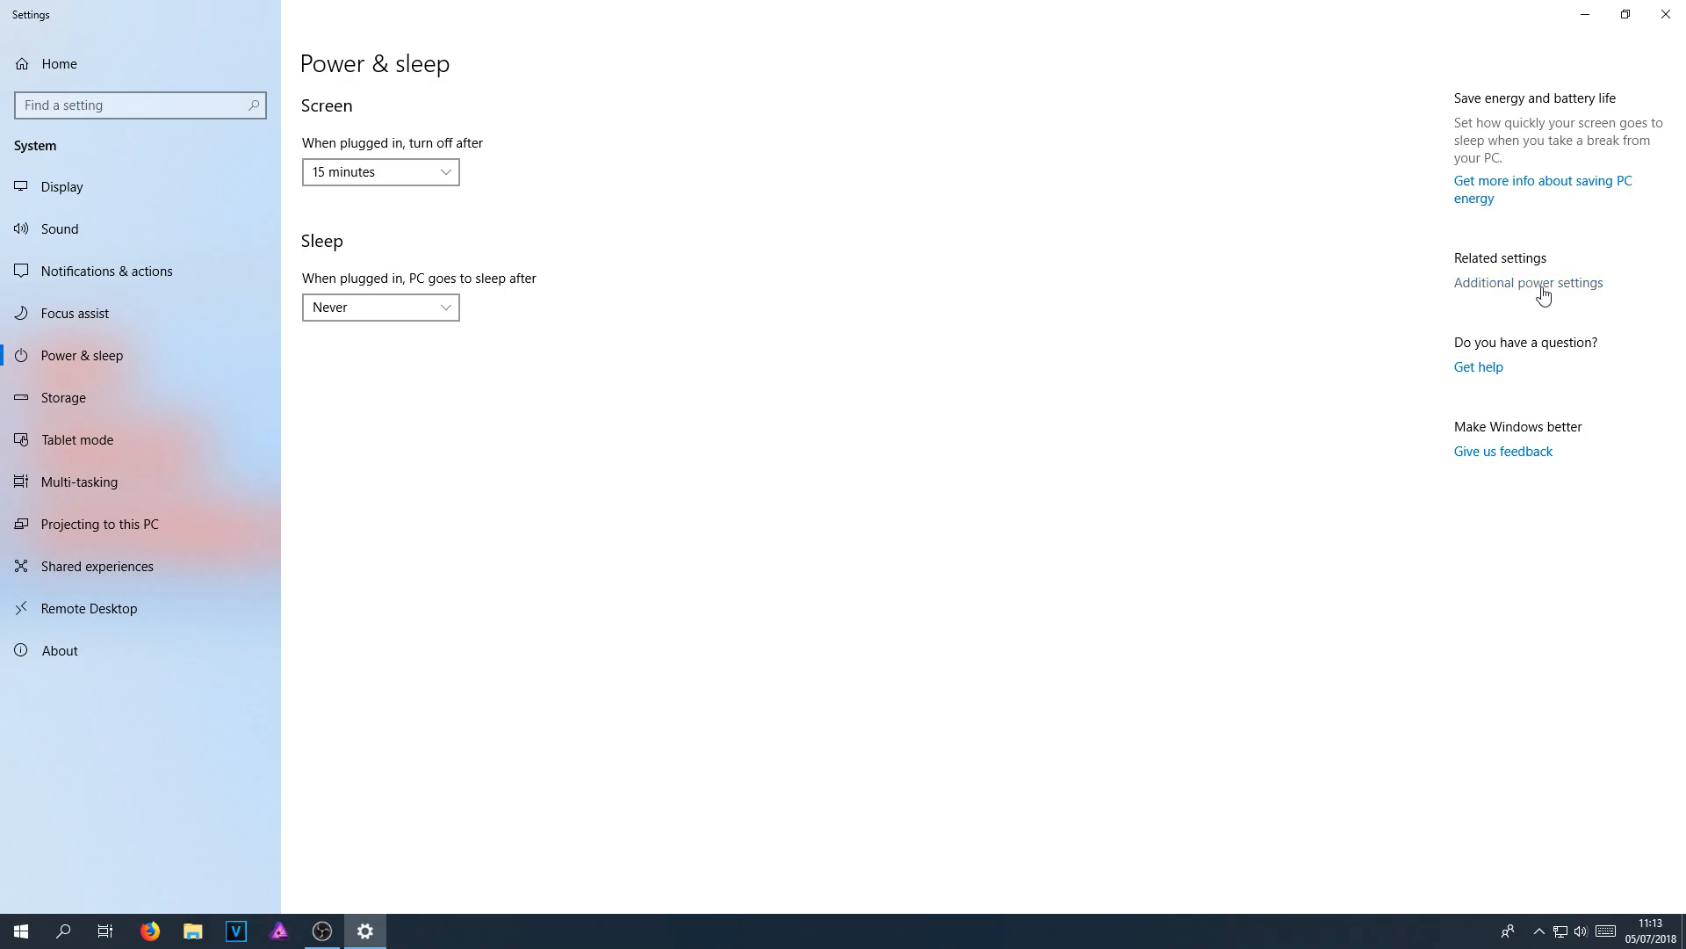
left_click(1526, 281)
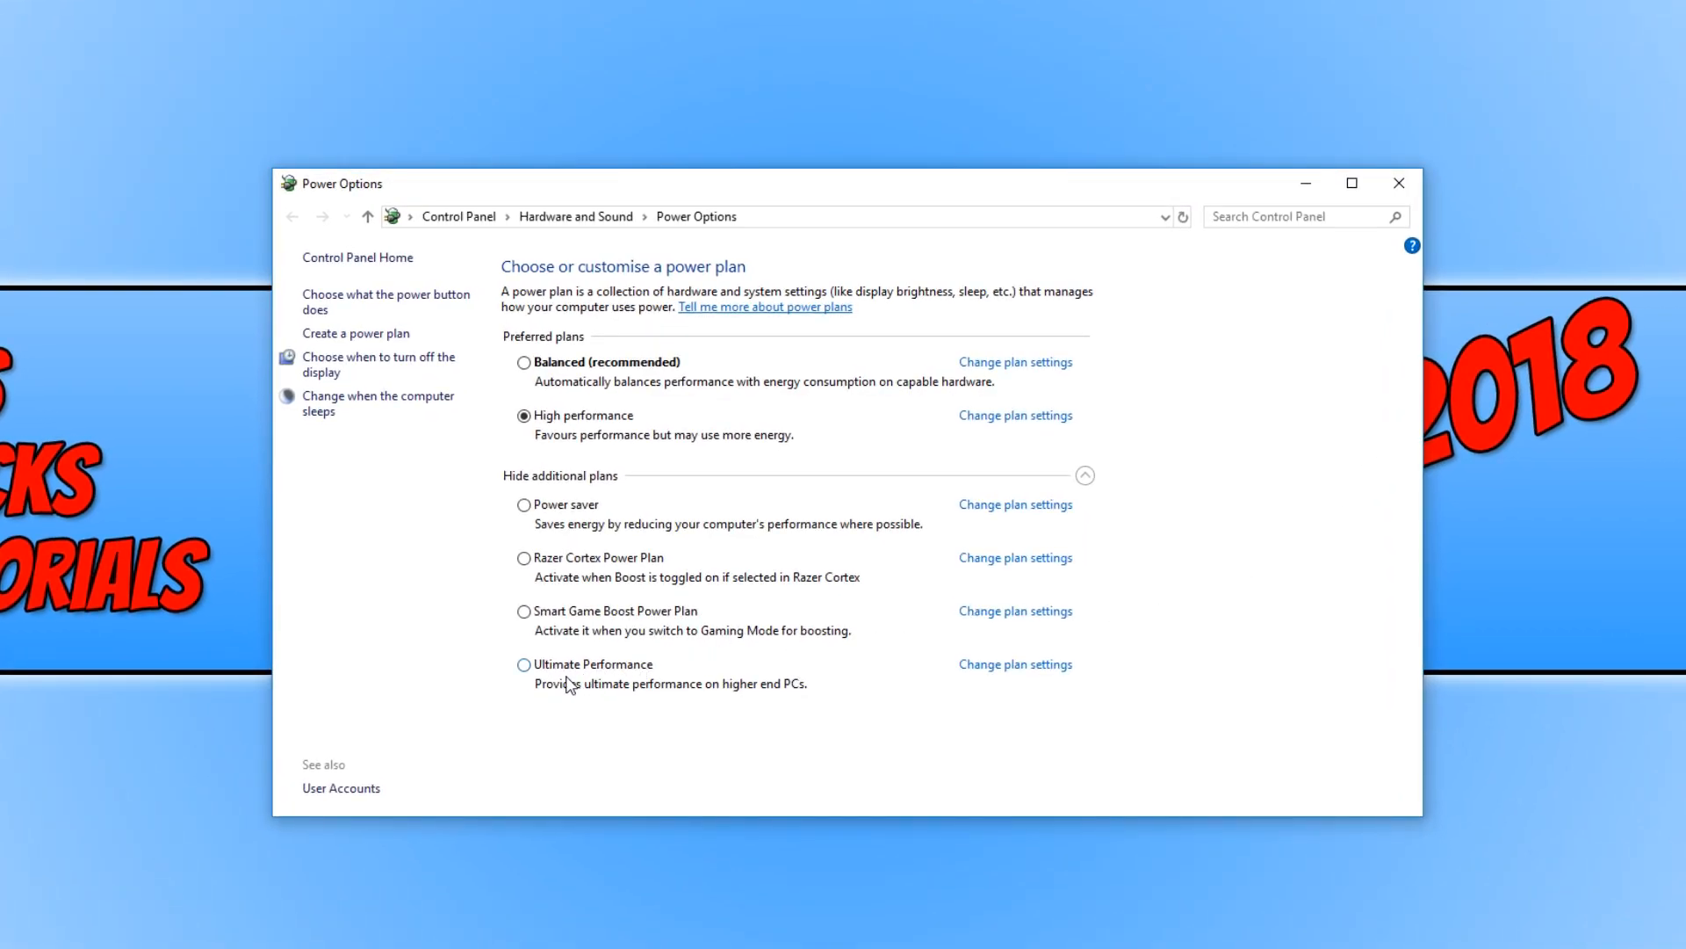
mouse_move(659, 680)
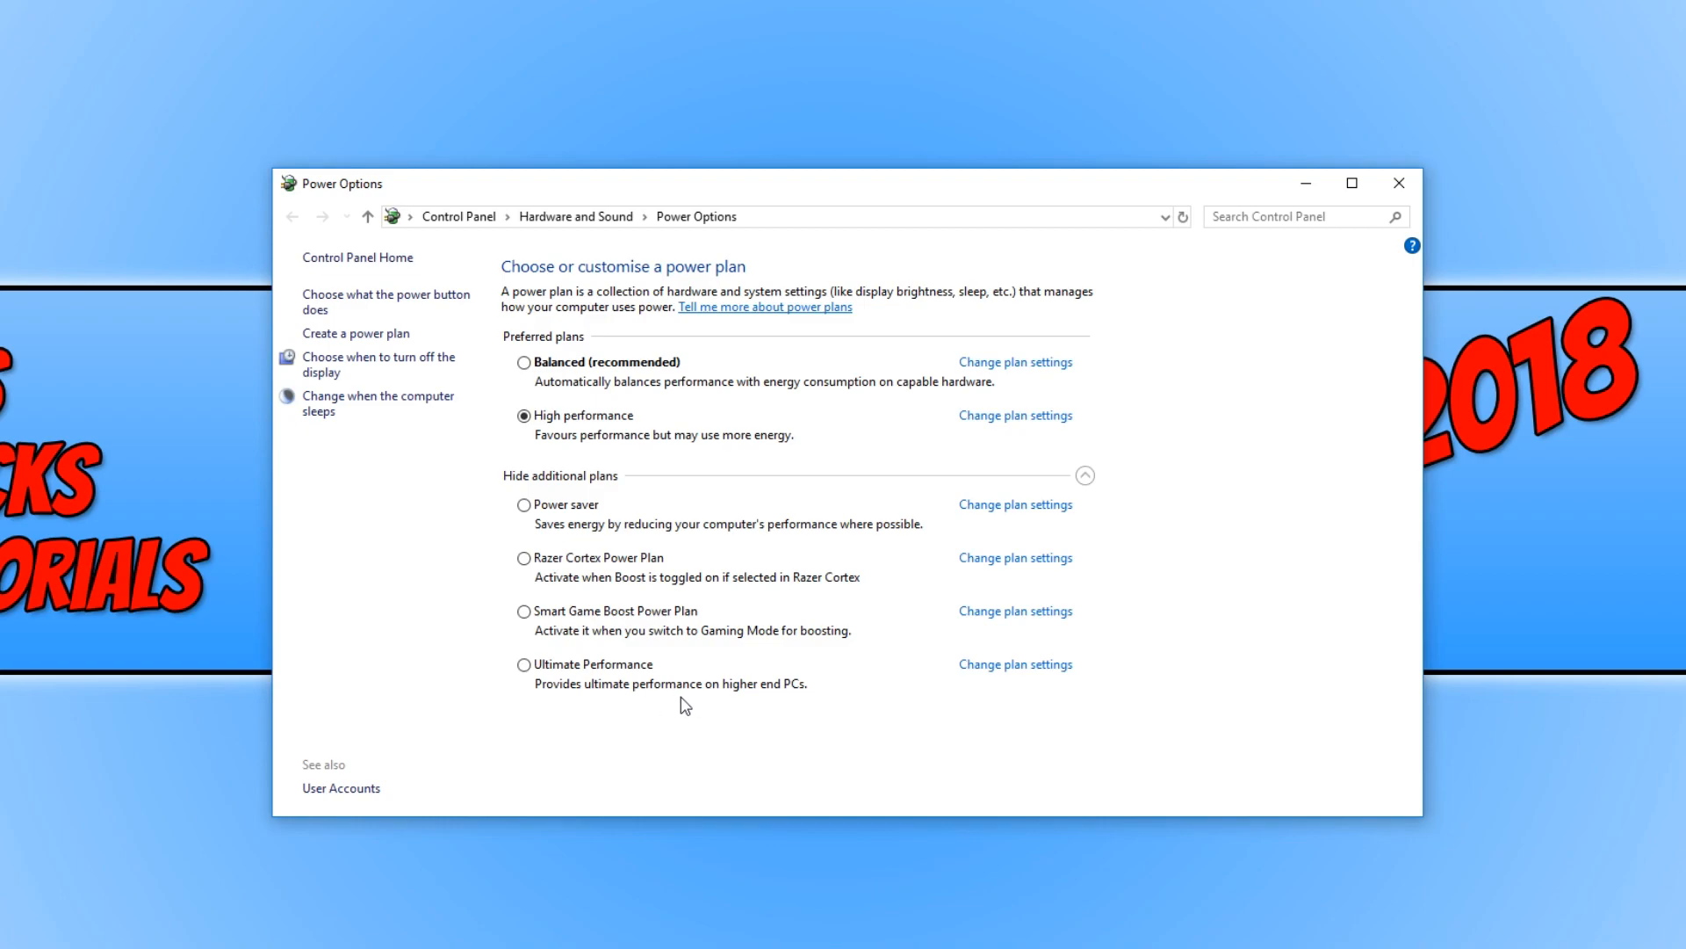
mouse_move(800, 696)
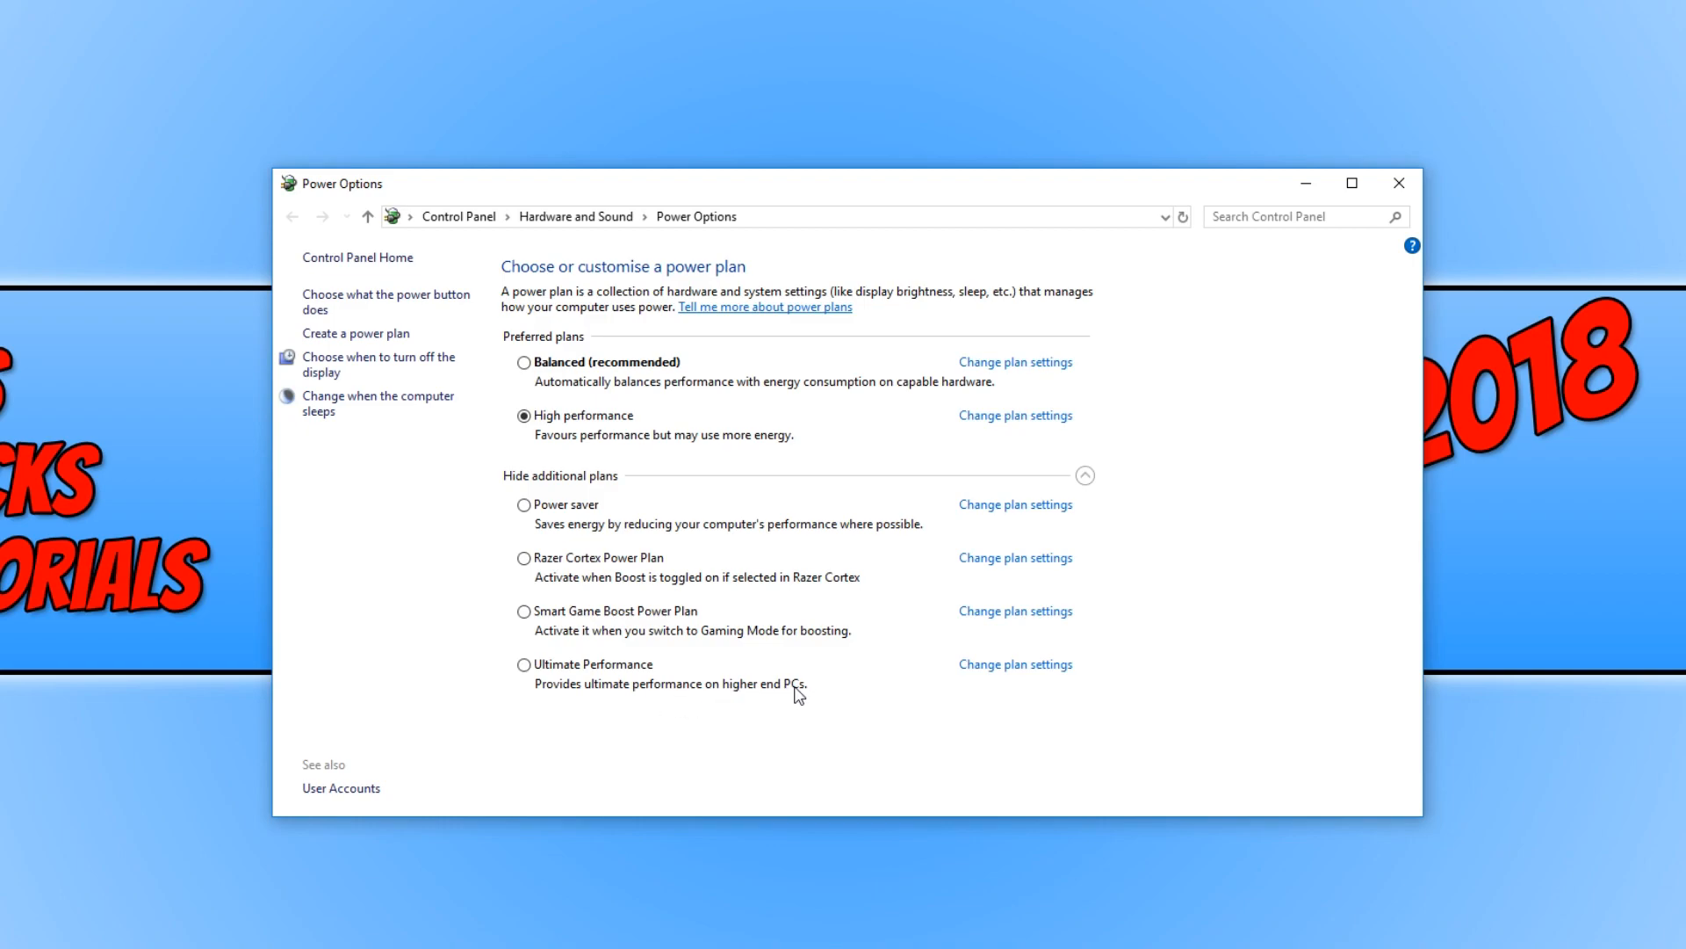
Step: Select Ultimate Performance as the active power plan in place of High performance
left_click(523, 664)
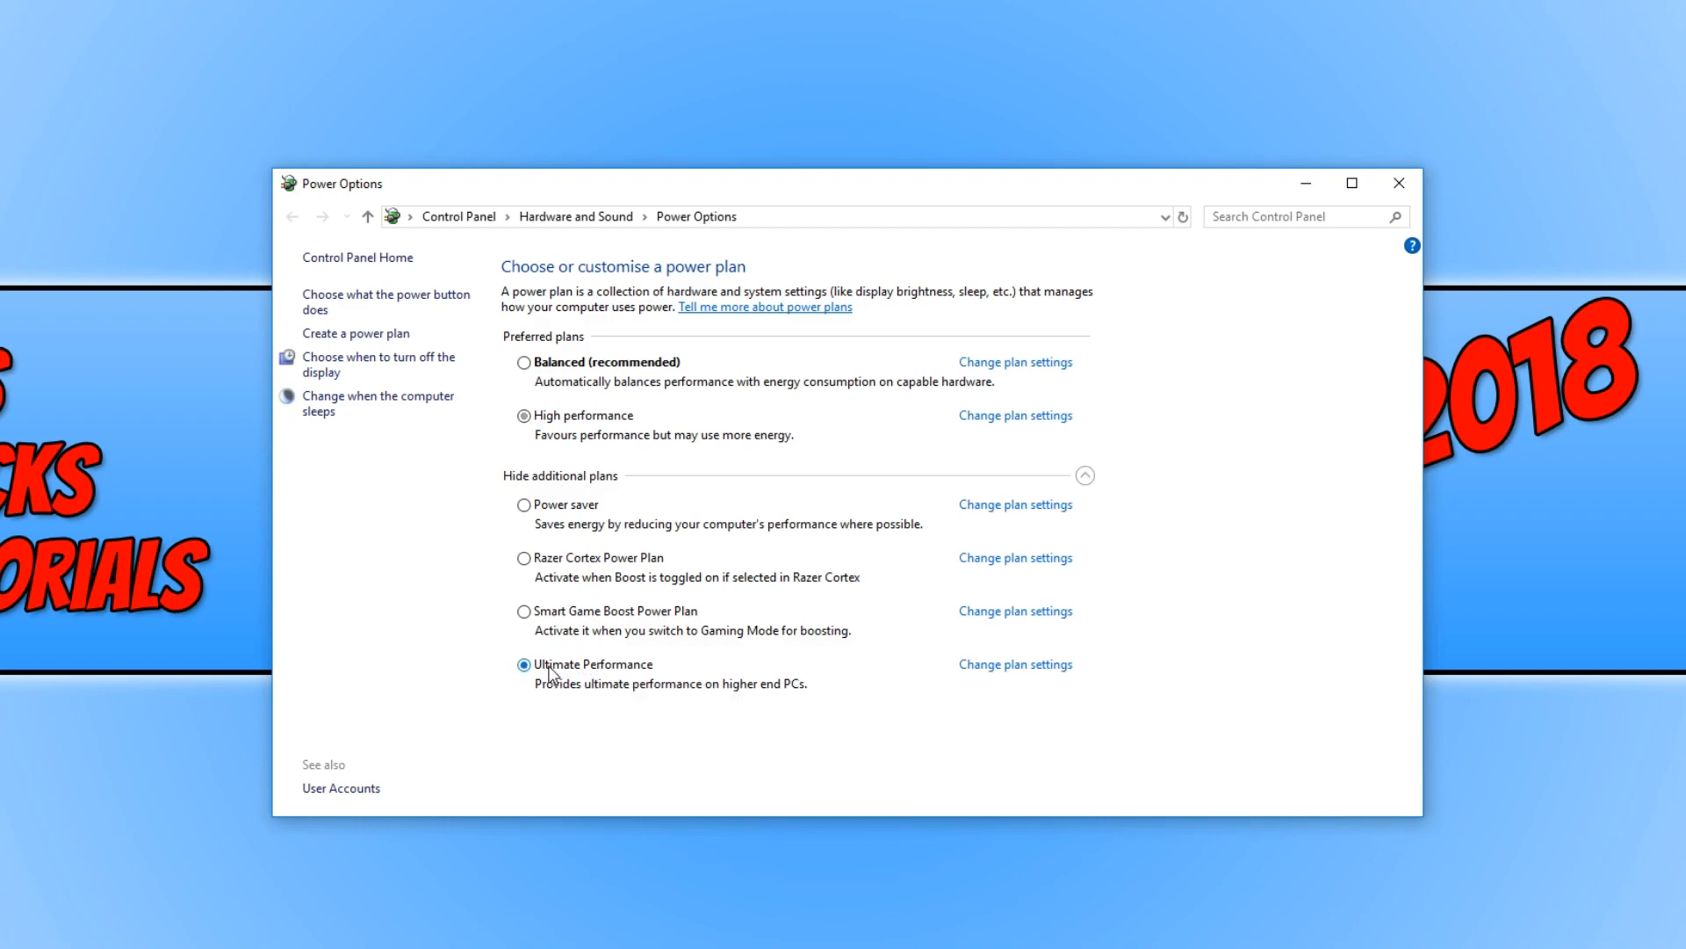
left_click(523, 664)
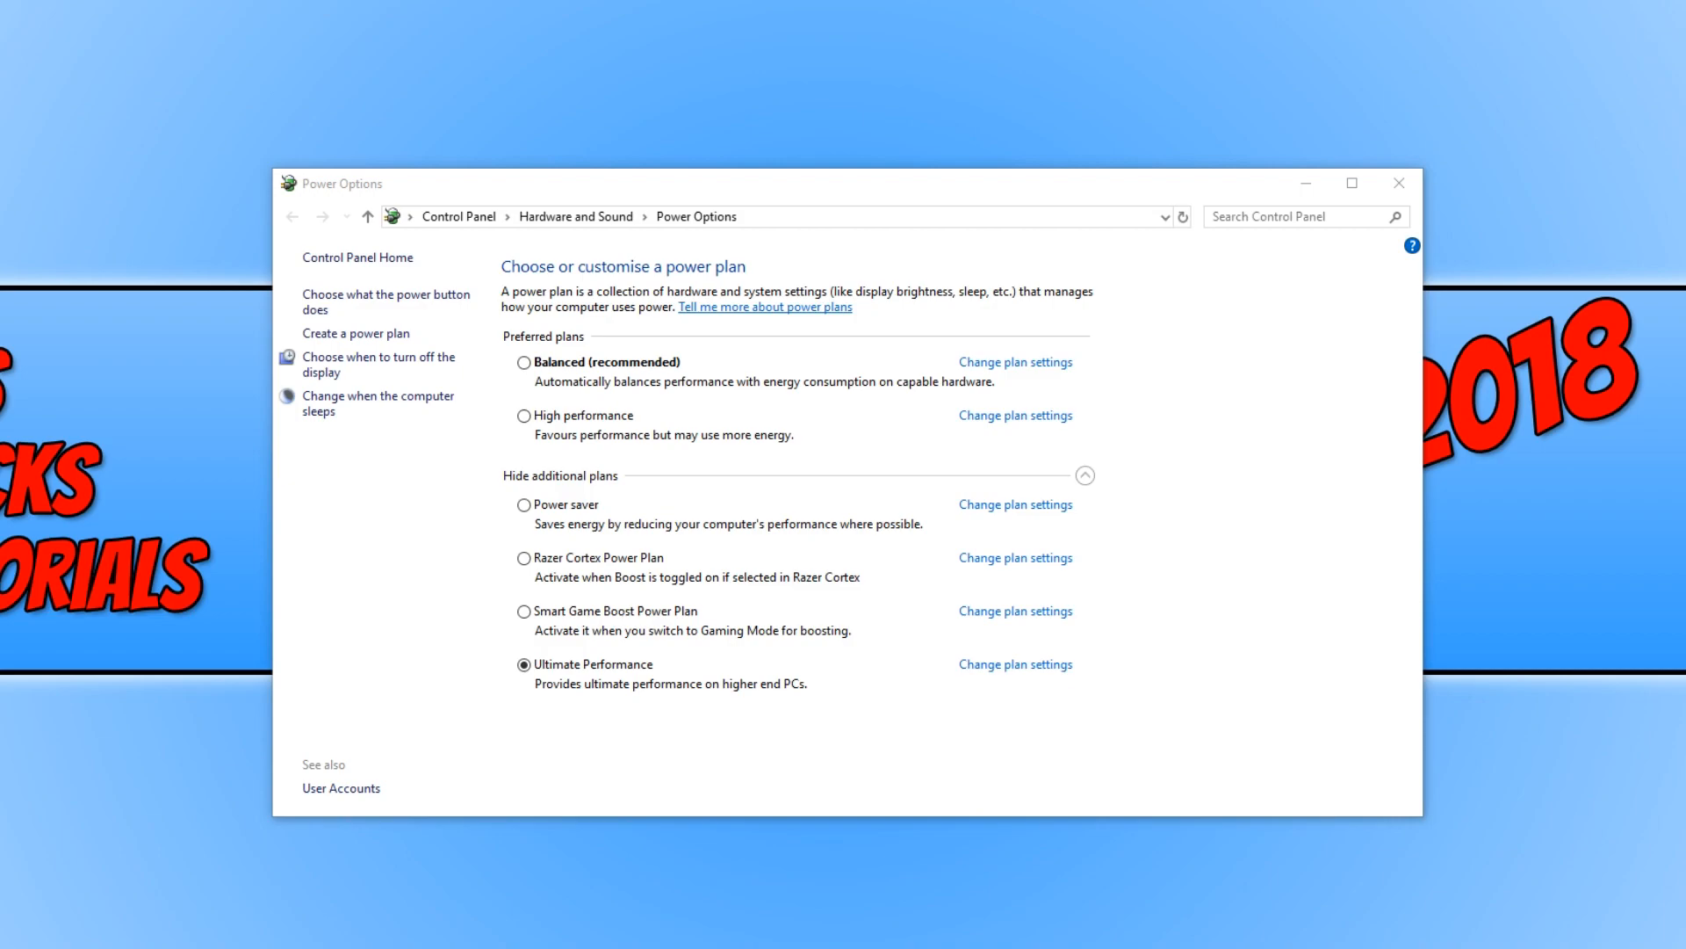
mouse_move(1549, 704)
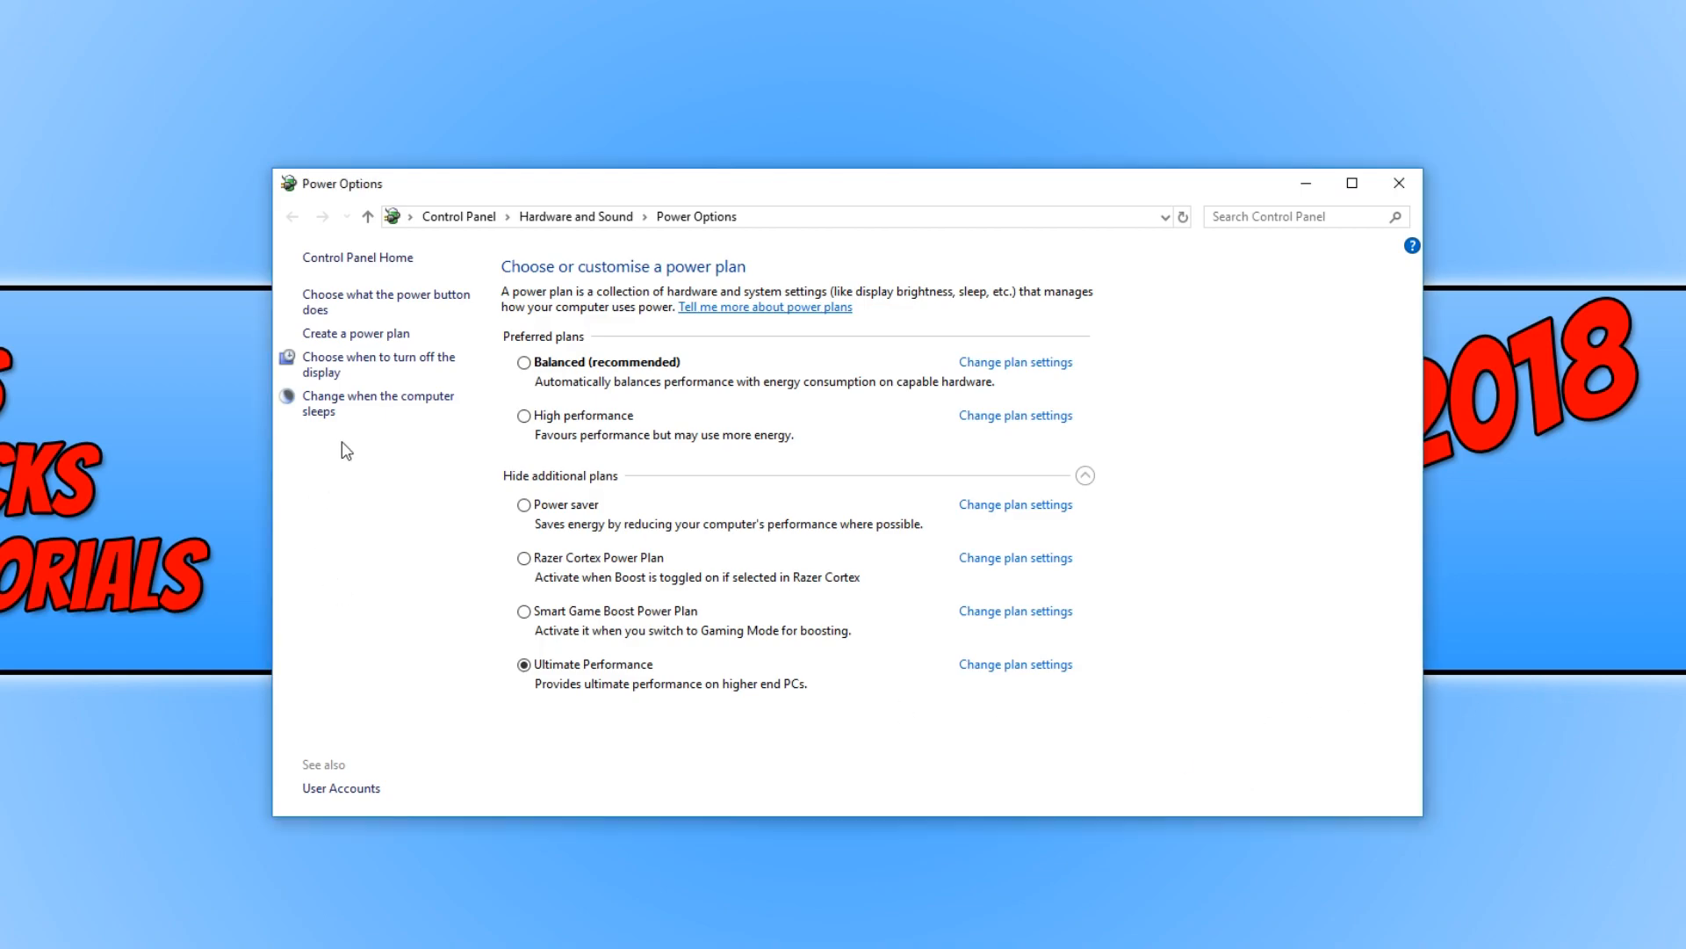
mouse_move(541, 465)
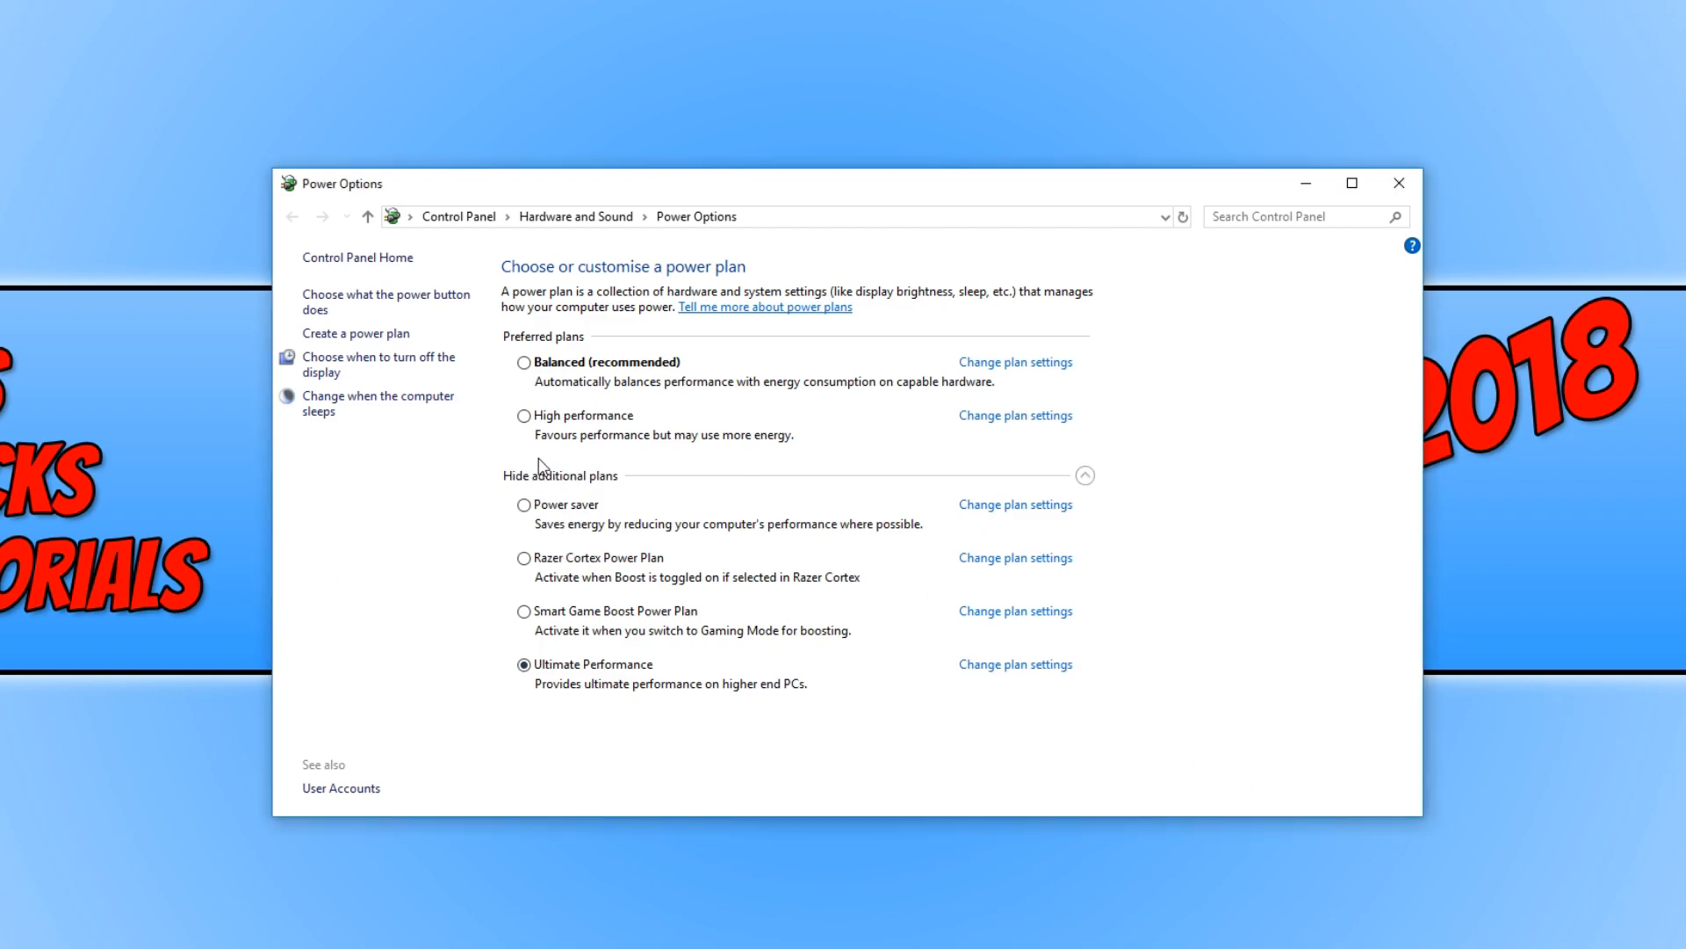
Step: Make High performance active again and go to Change plan settings for Ultimate Performance
left_click(523, 415)
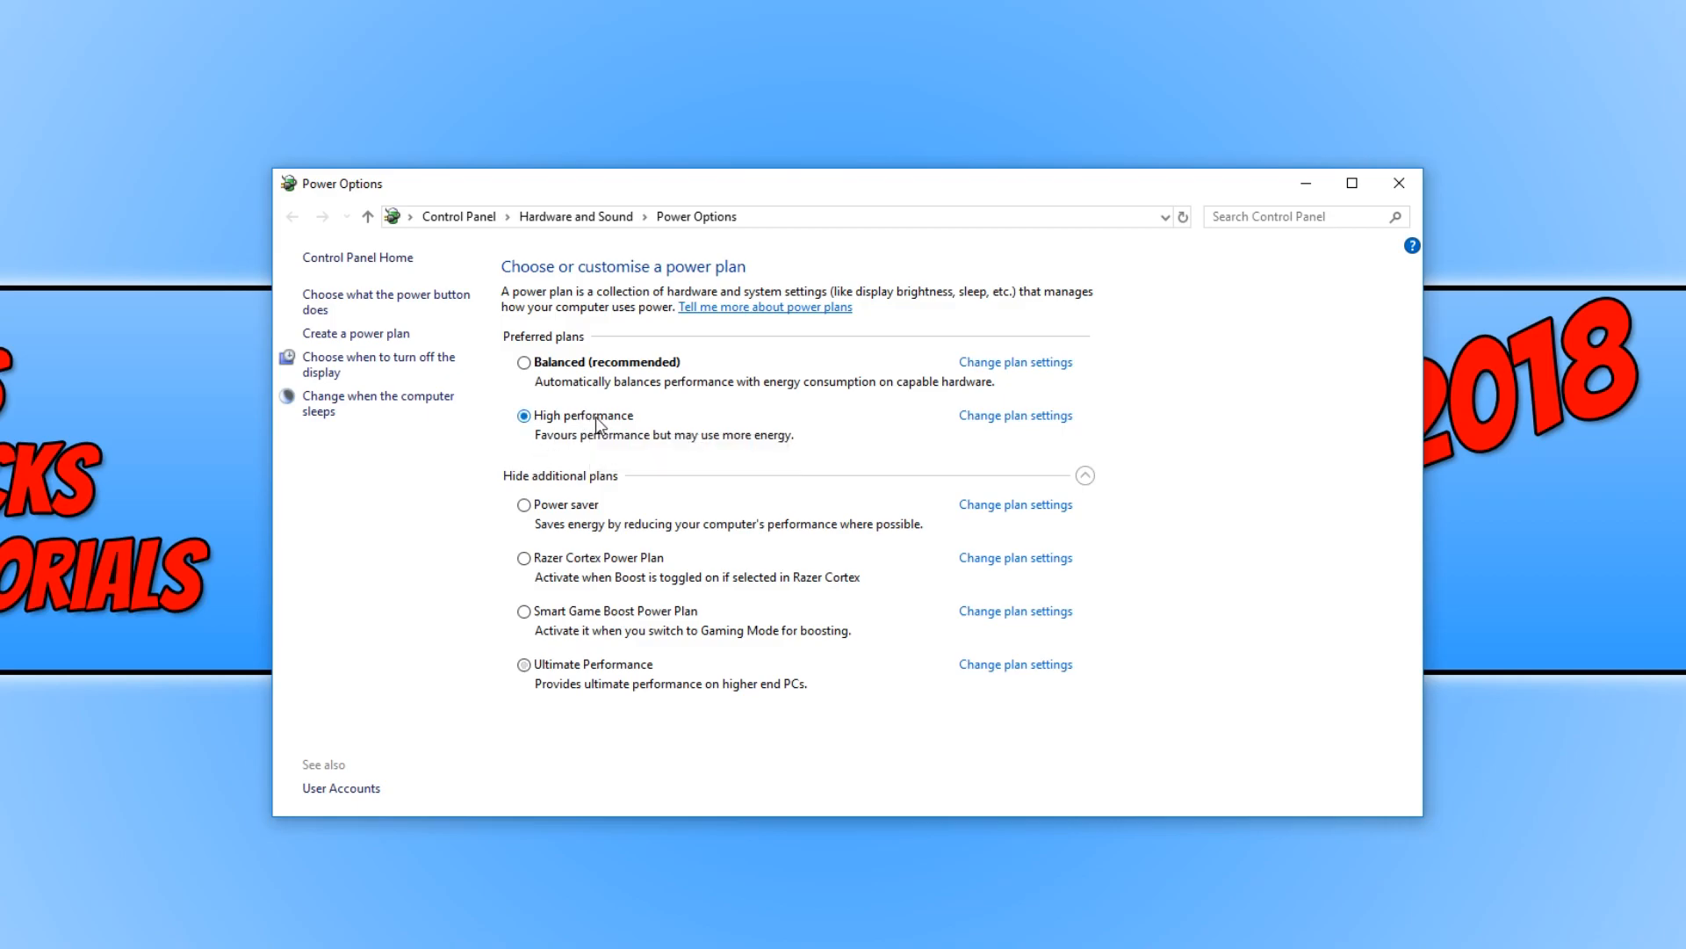
mouse_move(1013, 664)
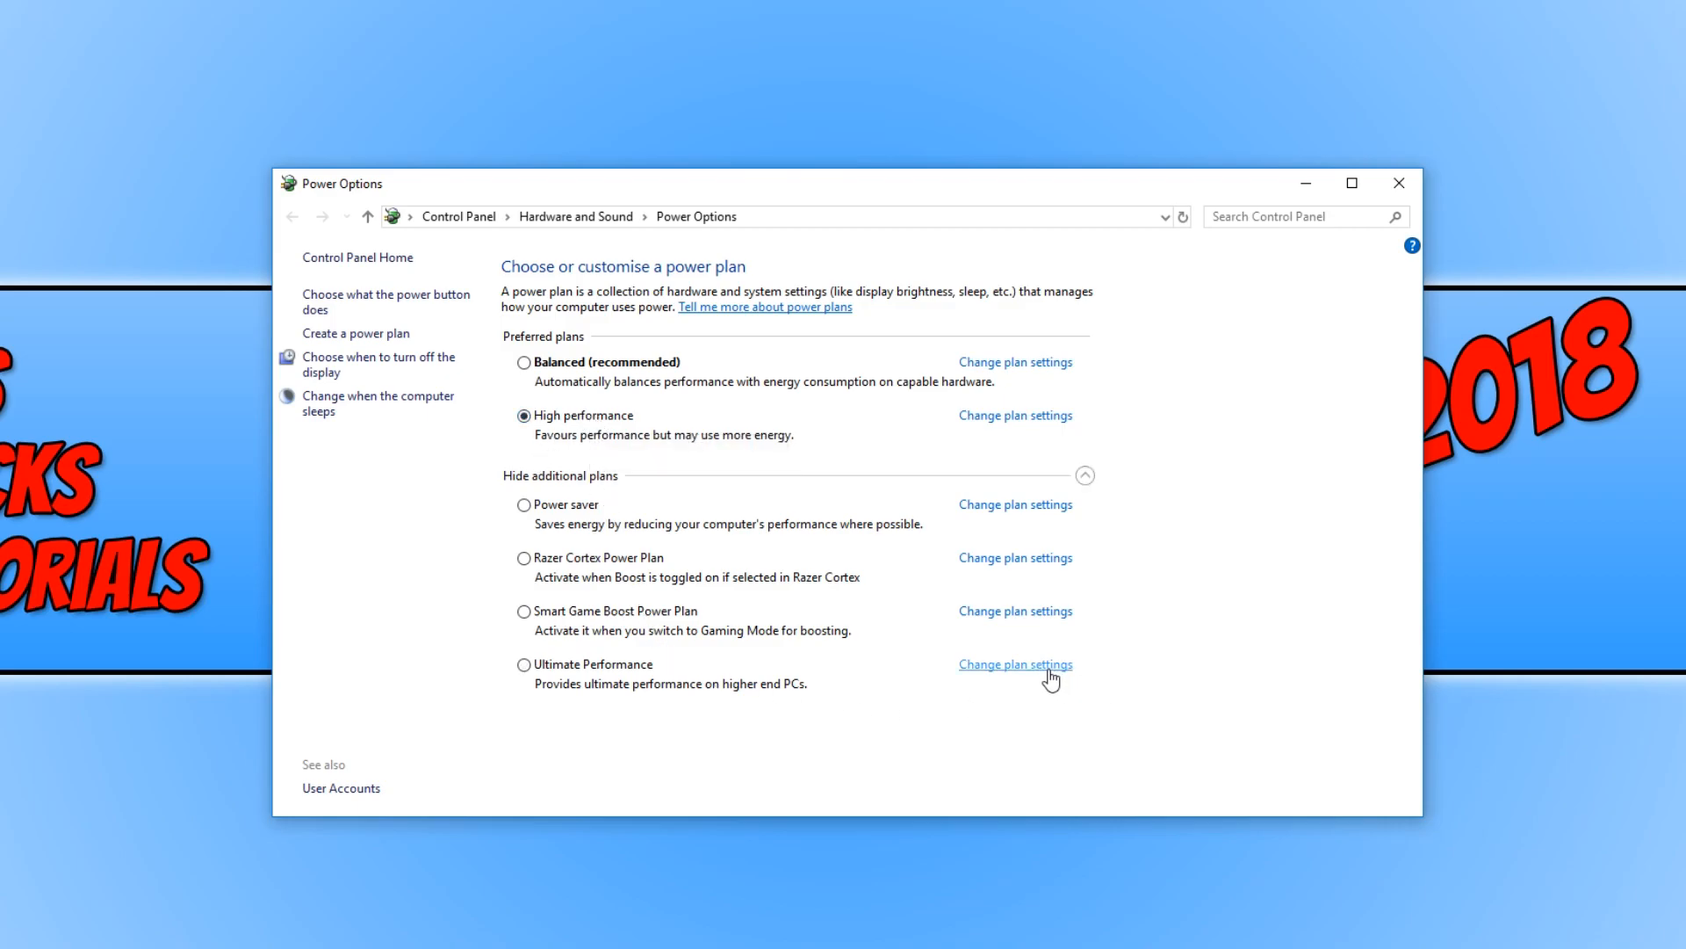
left_click(1013, 664)
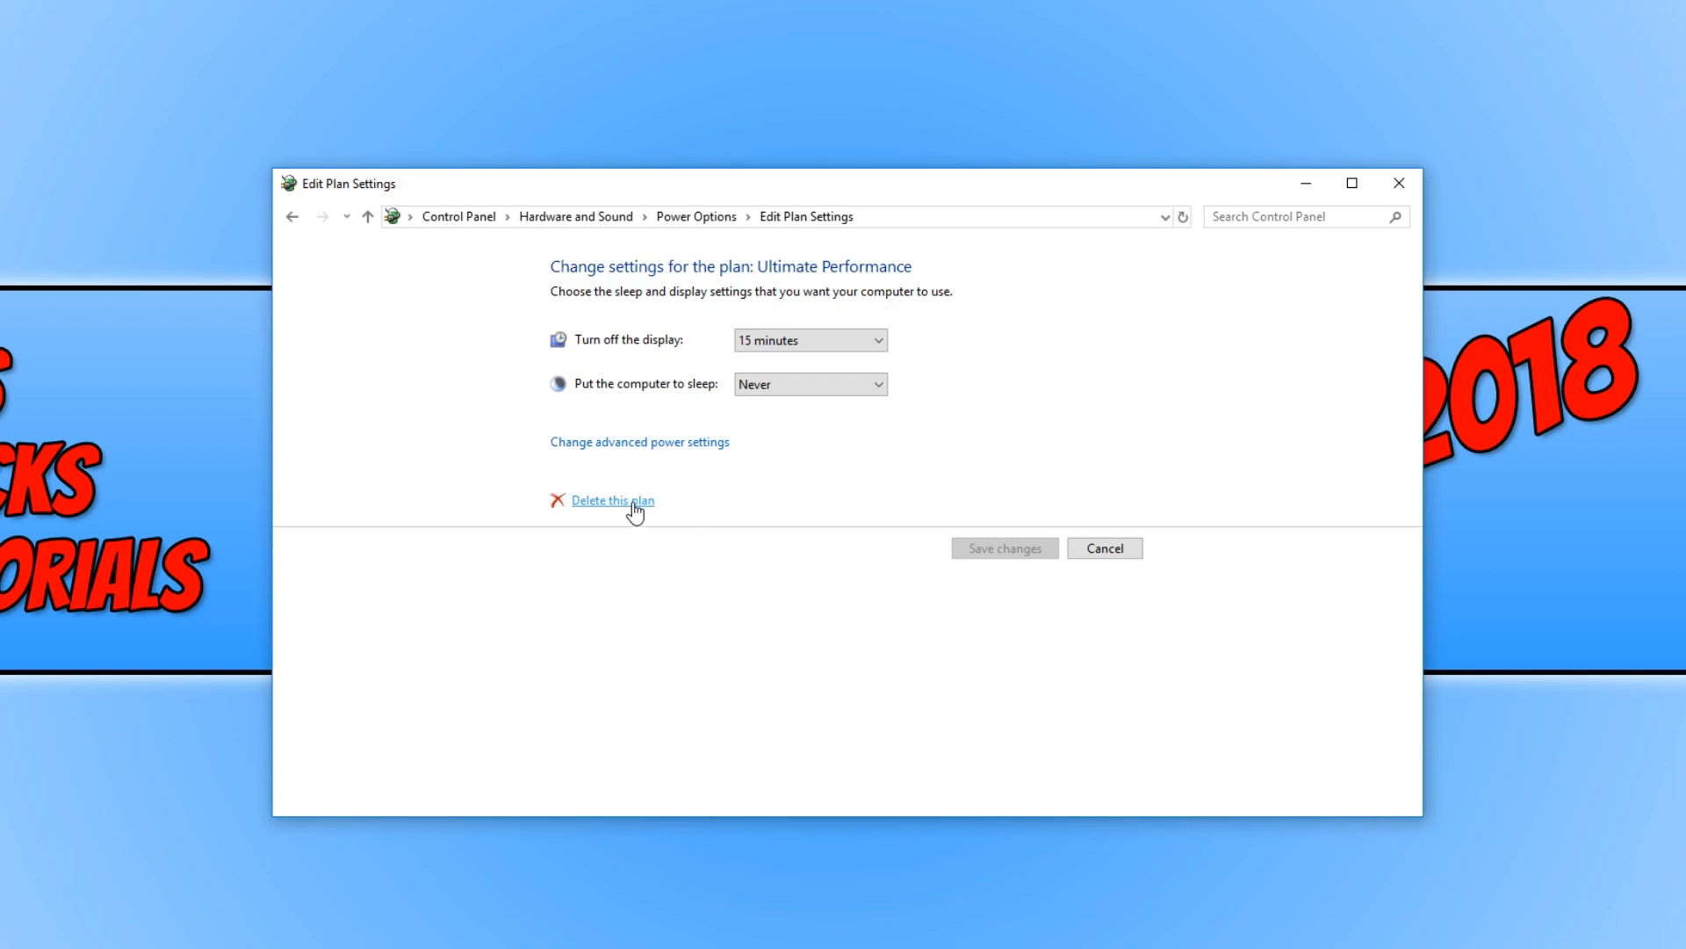
mouse_move(592, 564)
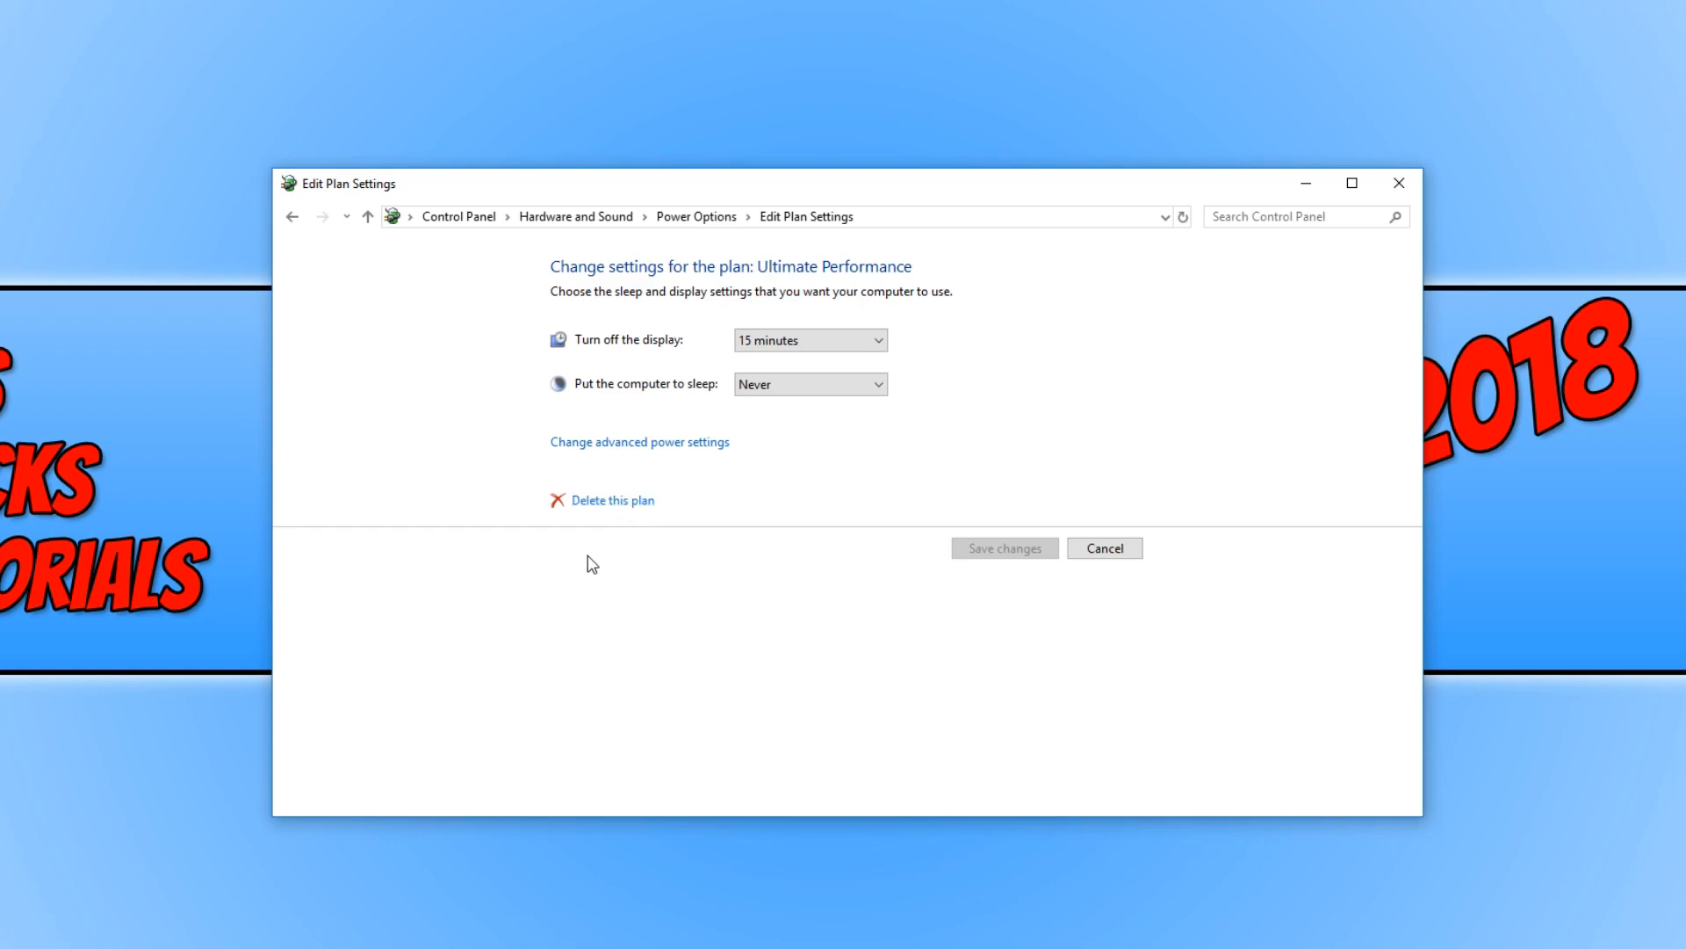
mouse_move(472, 486)
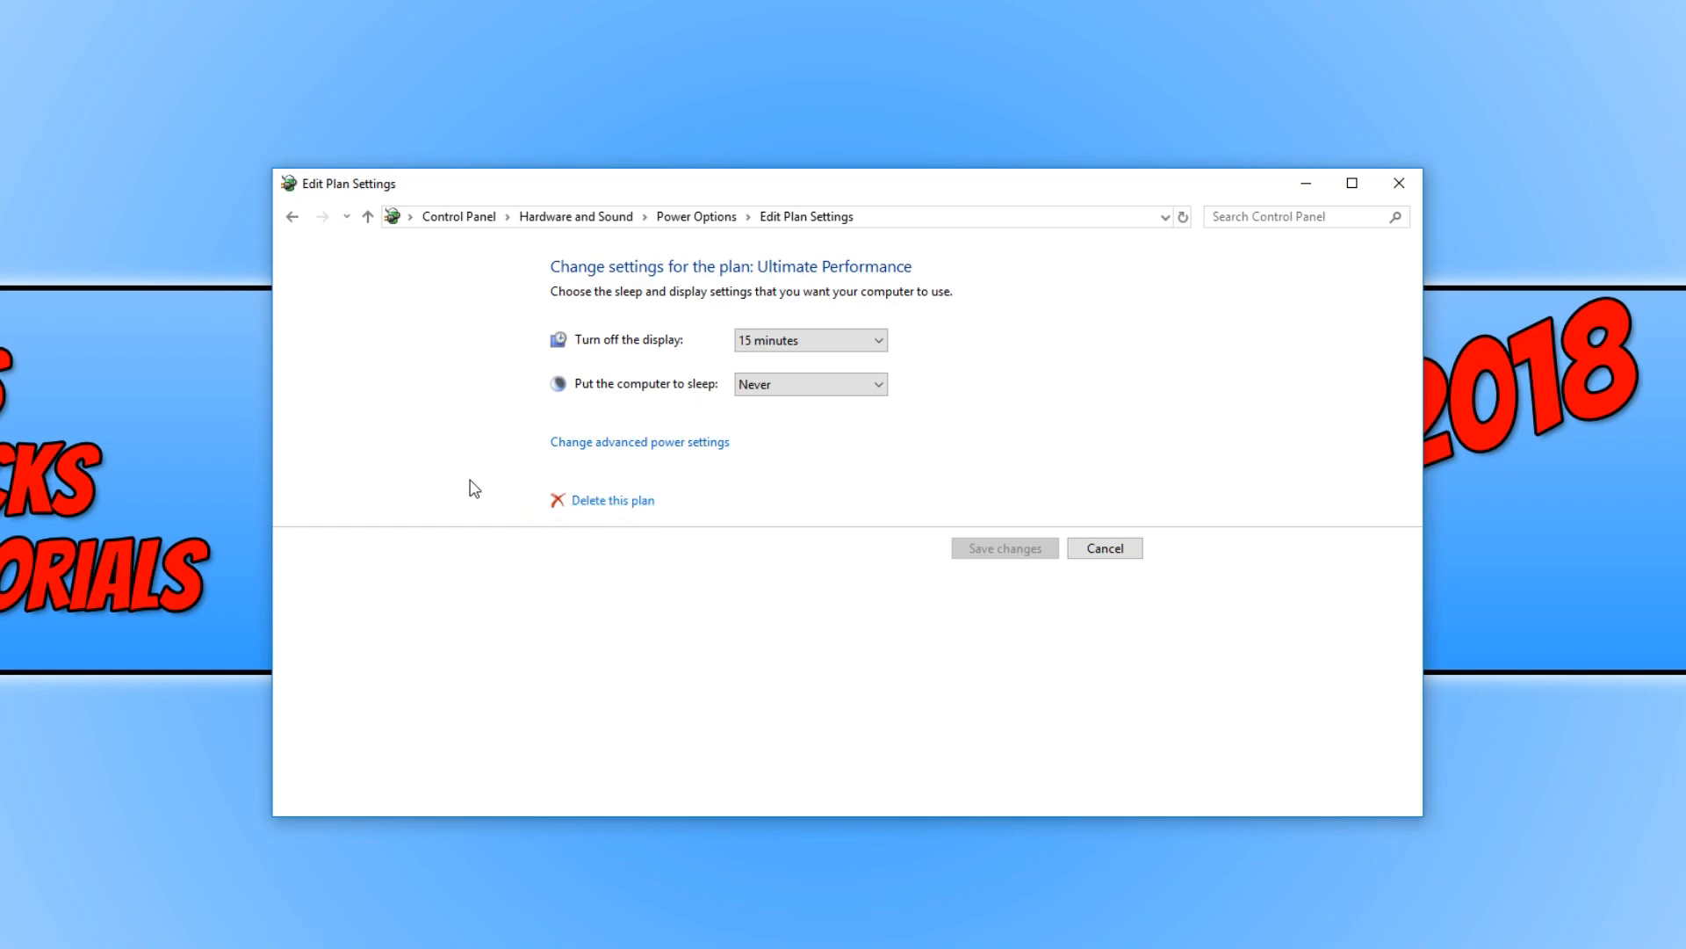